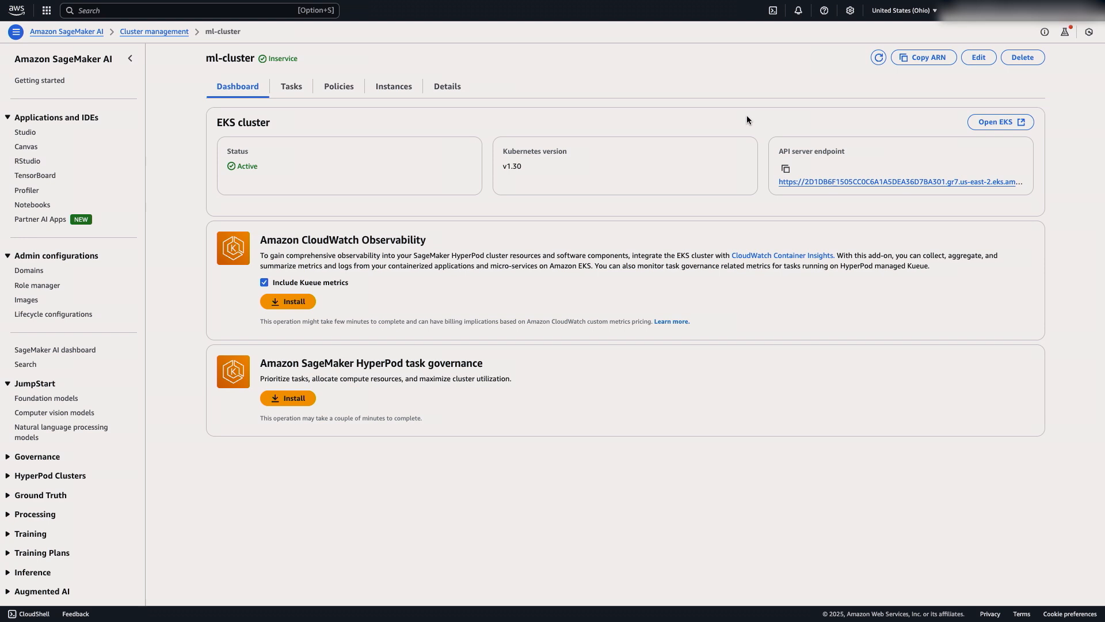
mouse_move(361, 210)
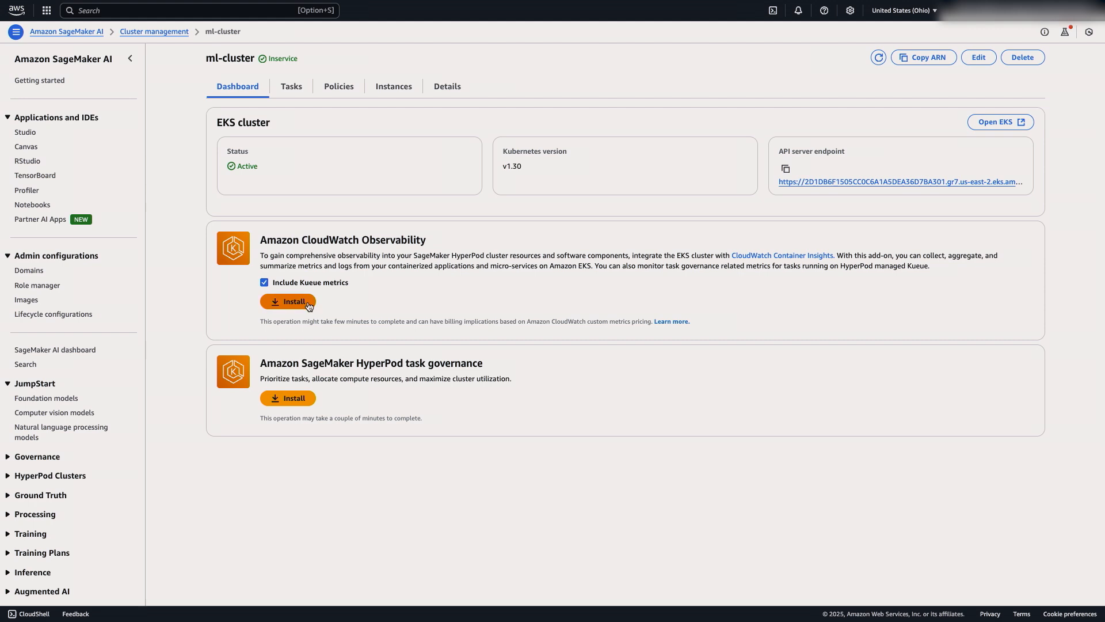
Install the Amazon CloudWatch Observability add-on on ml-cluster with Kueue metrics included.
left_click(287, 300)
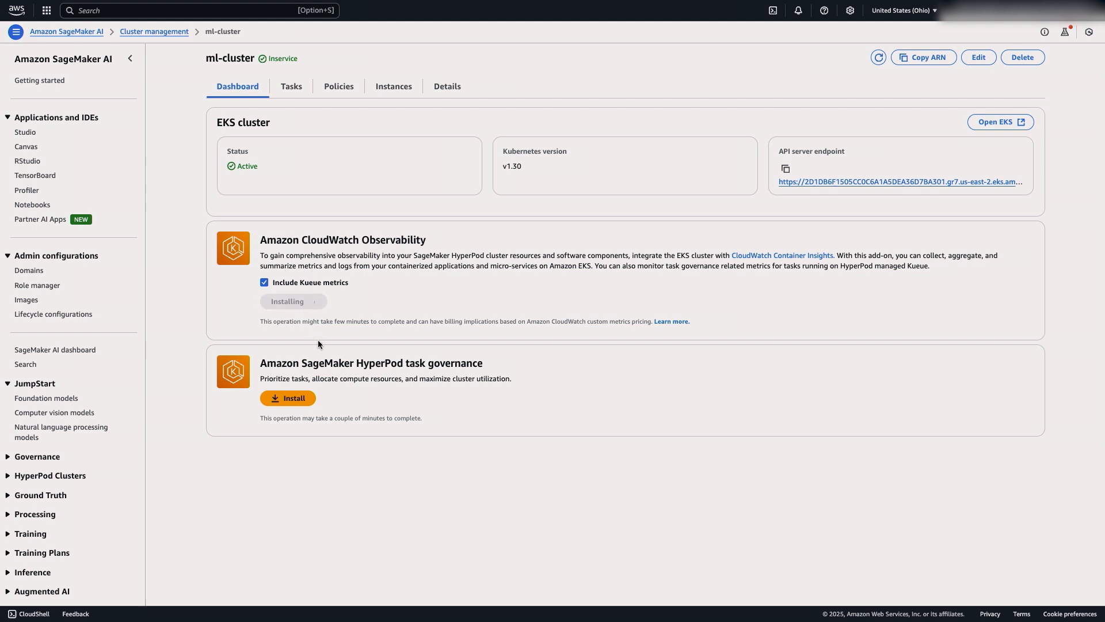
left_click(288, 397)
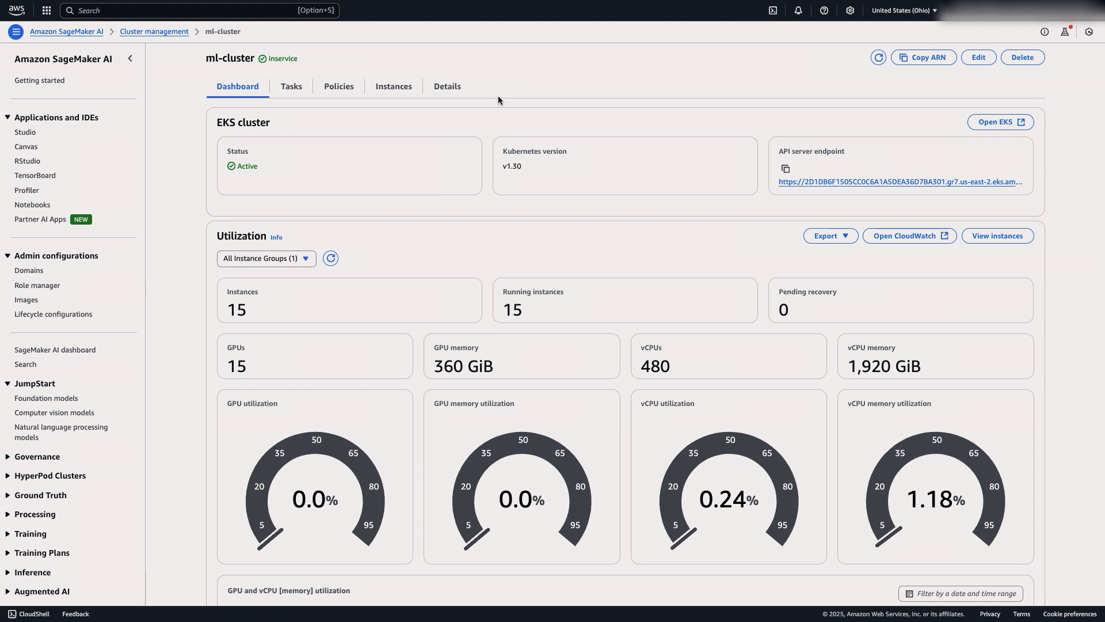
mouse_move(375, 112)
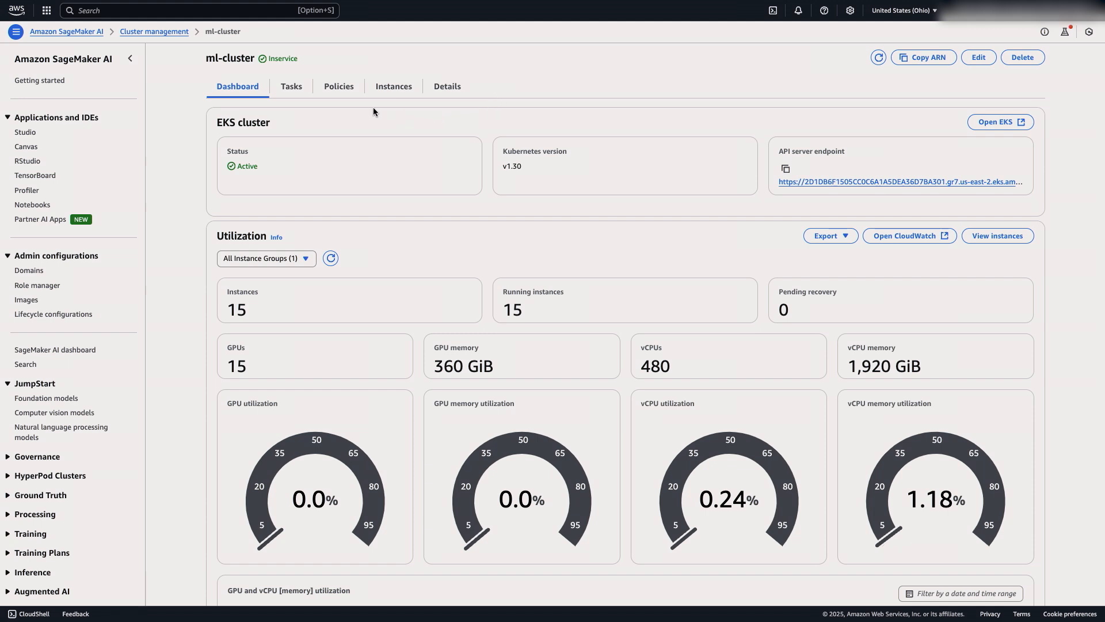
Show ml-cluster's Policies page with its first-come-first-serve cluster policy and empty compute allocations.
left_click(339, 87)
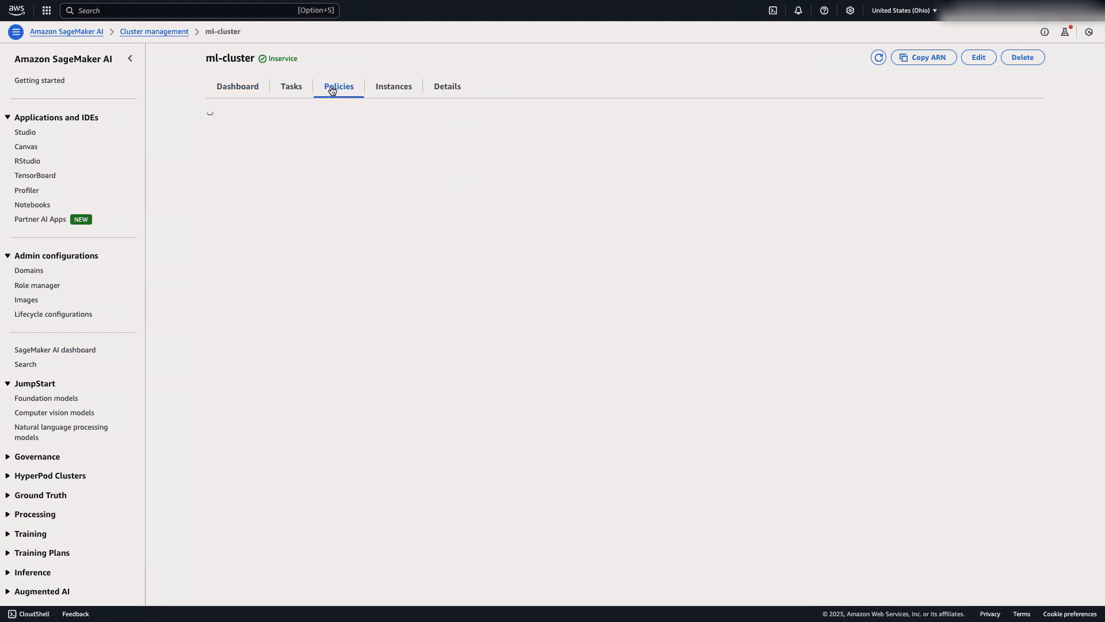
left_click(339, 86)
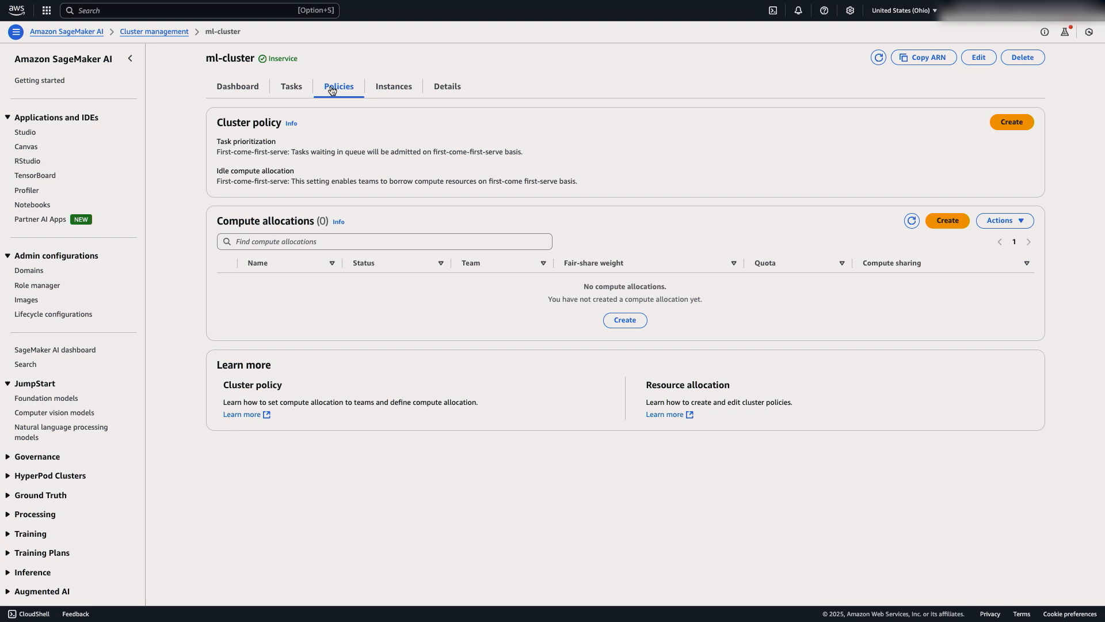
mouse_move(344, 138)
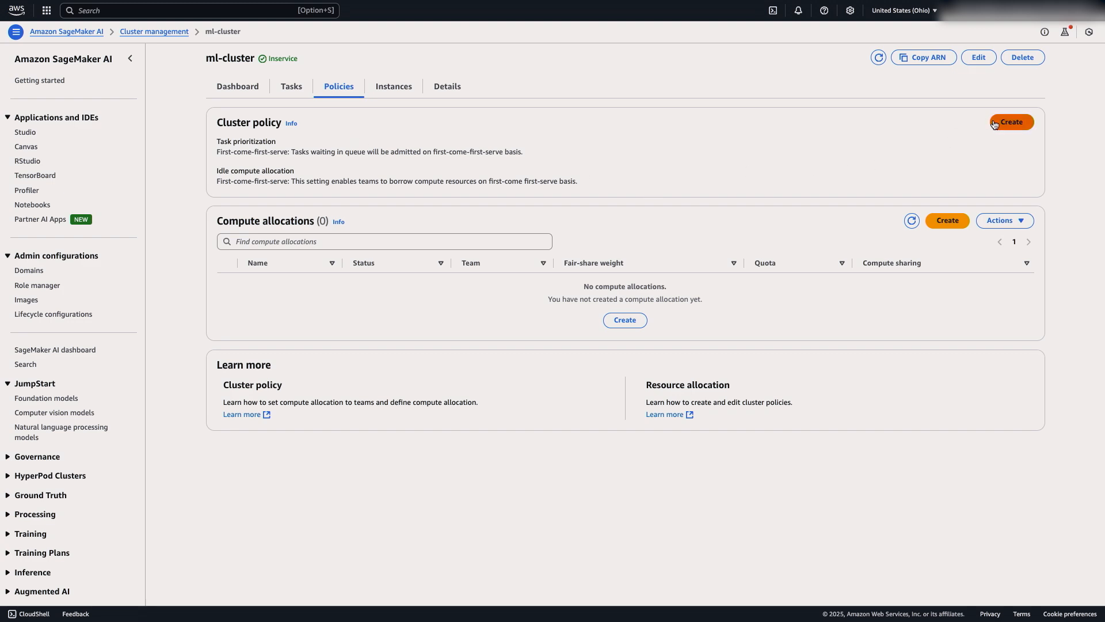
Submit a task-ranking cluster policy adding an experimentation class with weight 50 and fair-share idle compute.
left_click(1011, 121)
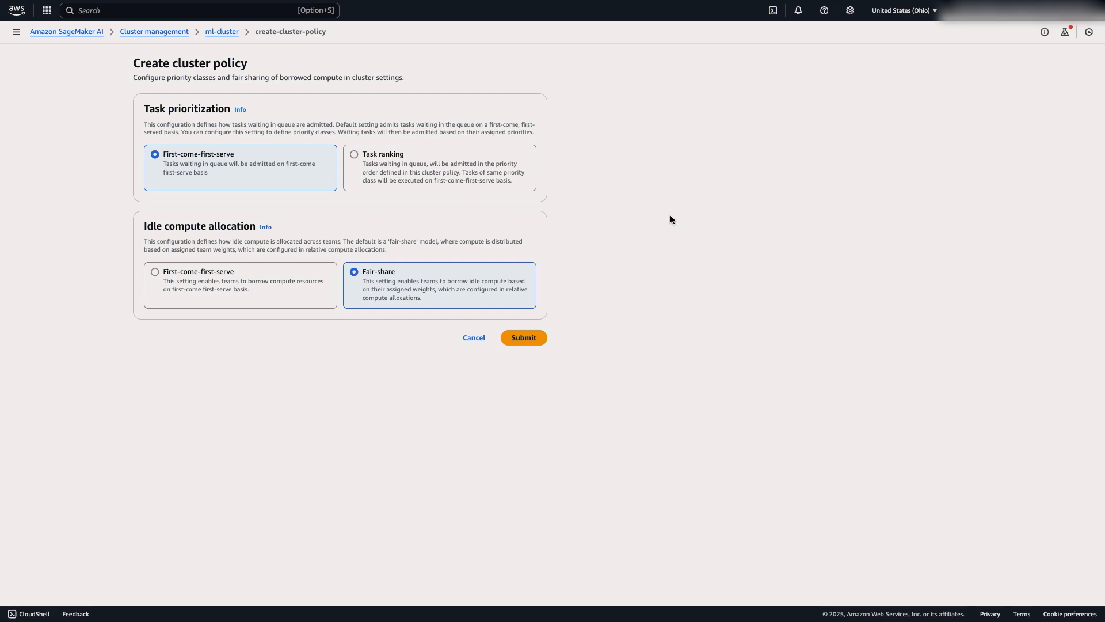
left_click(353, 153)
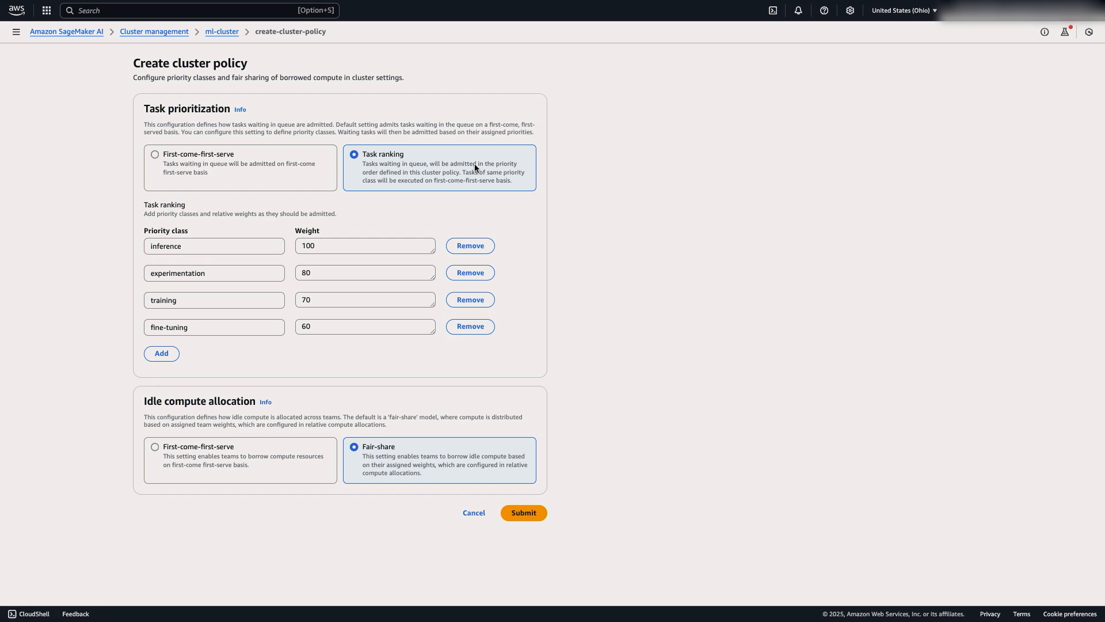
mouse_move(469, 272)
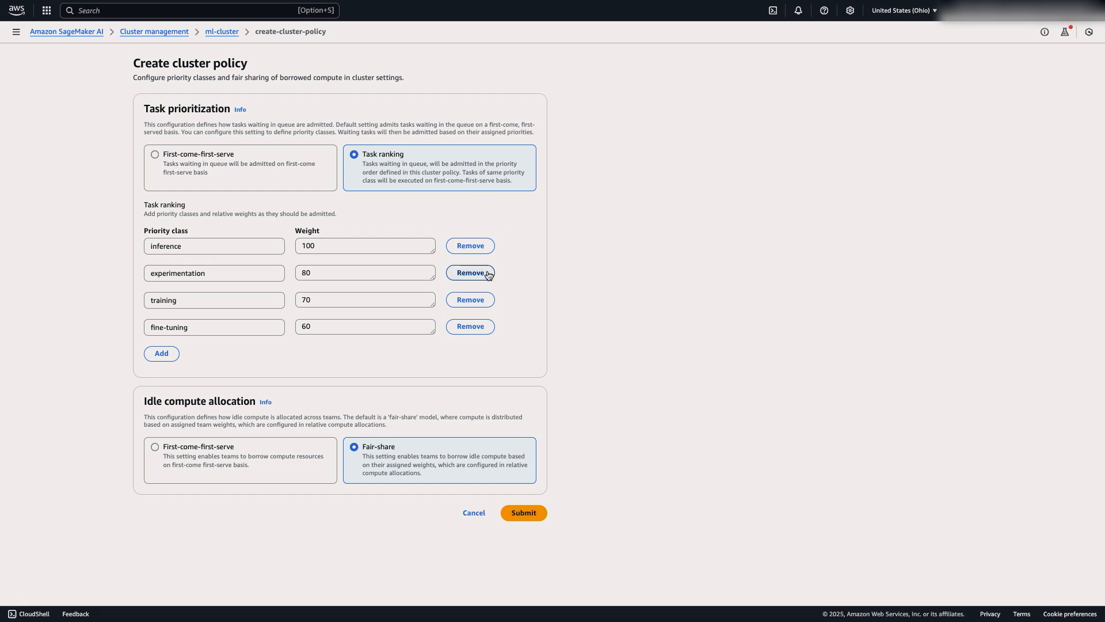
left_click(470, 273)
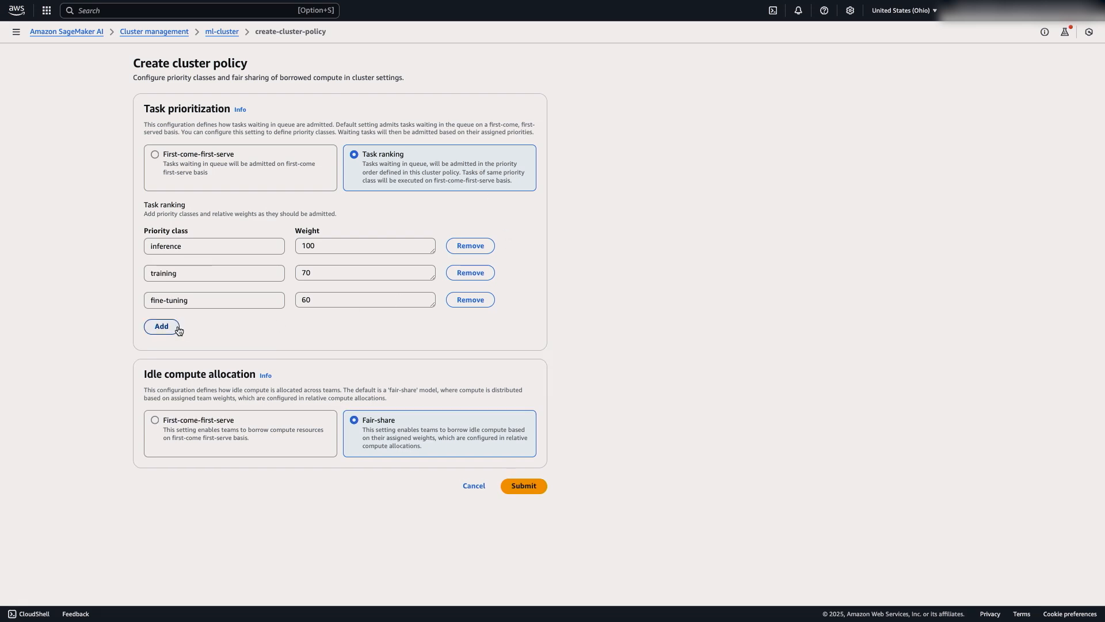
type("experimen")
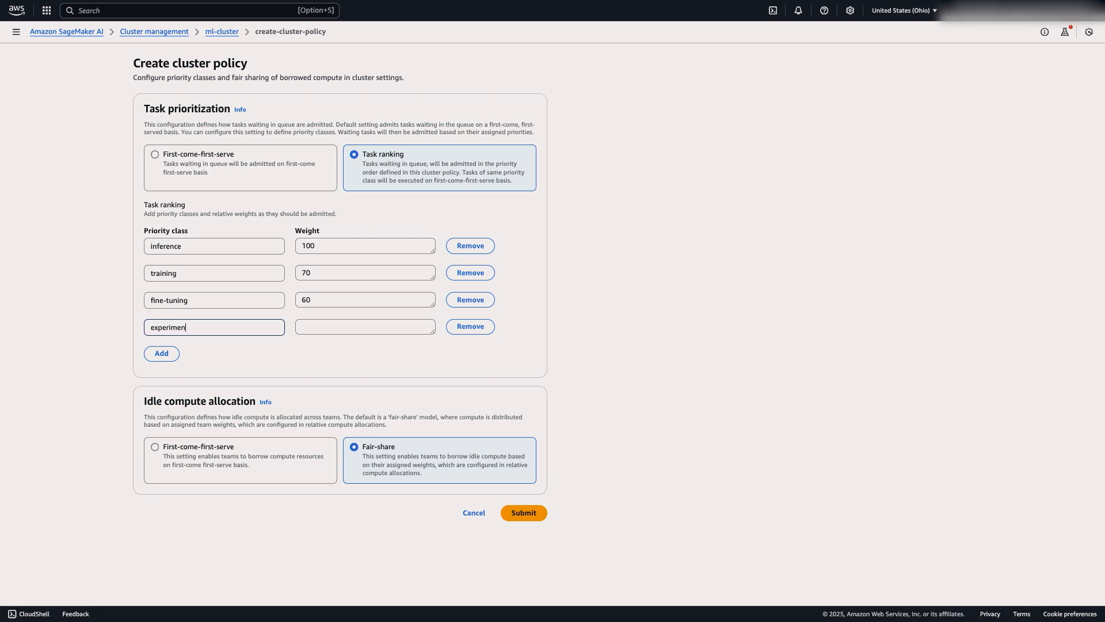
type("50")
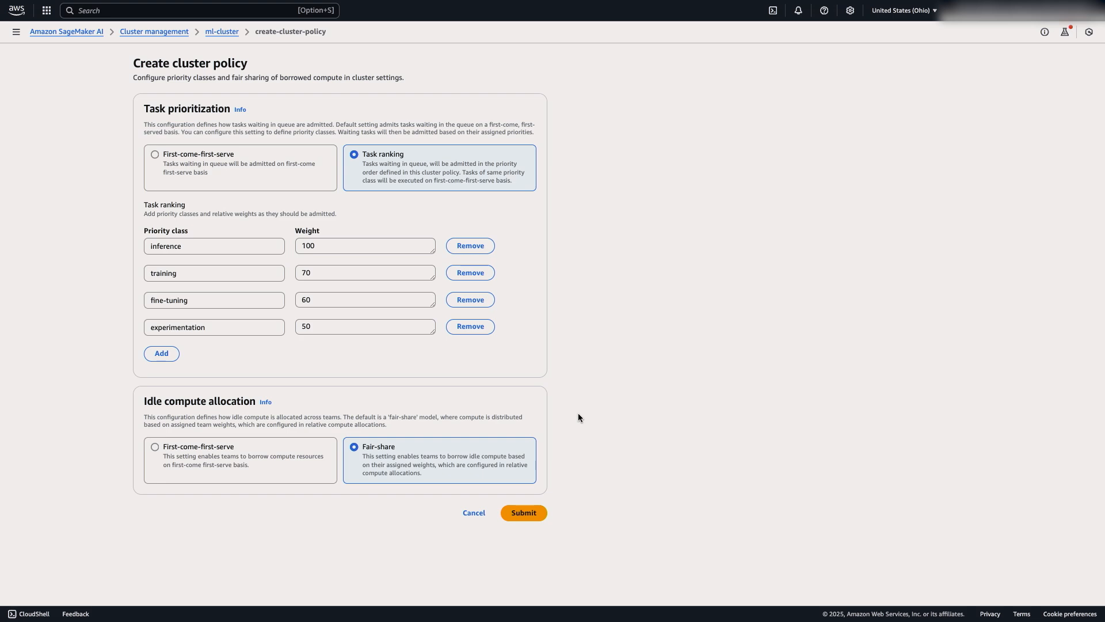
mouse_move(524, 512)
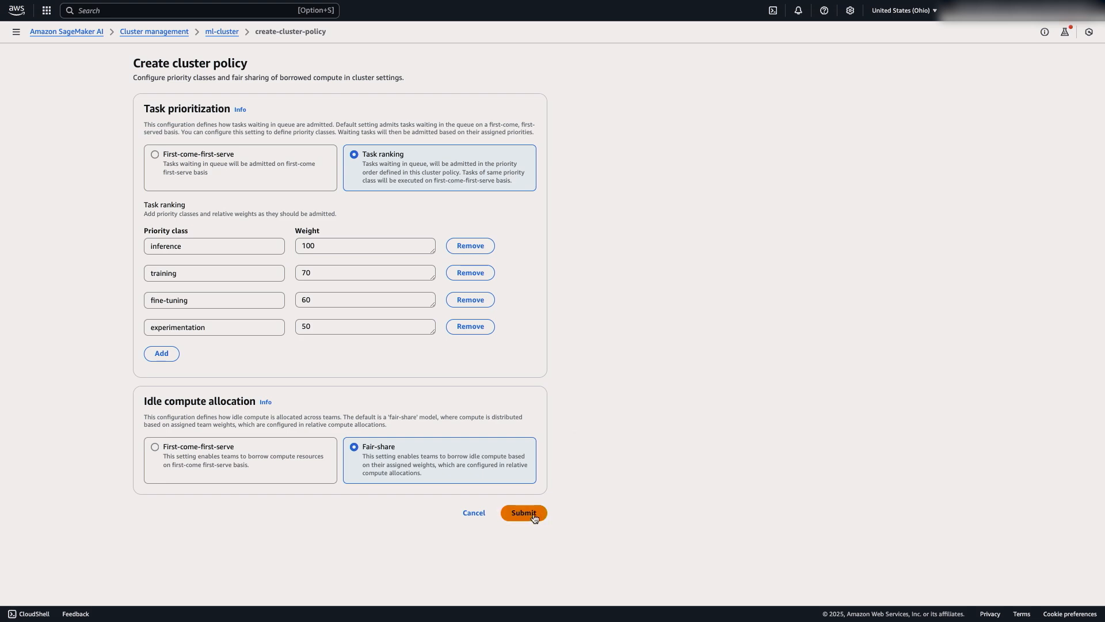
left_click(523, 512)
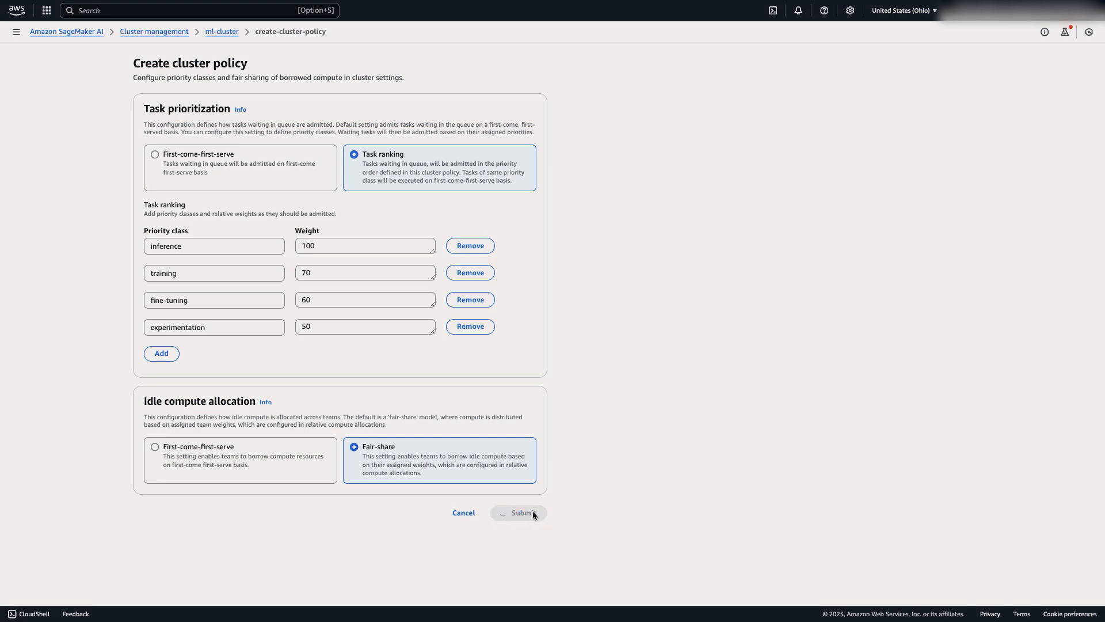
left_click(518, 512)
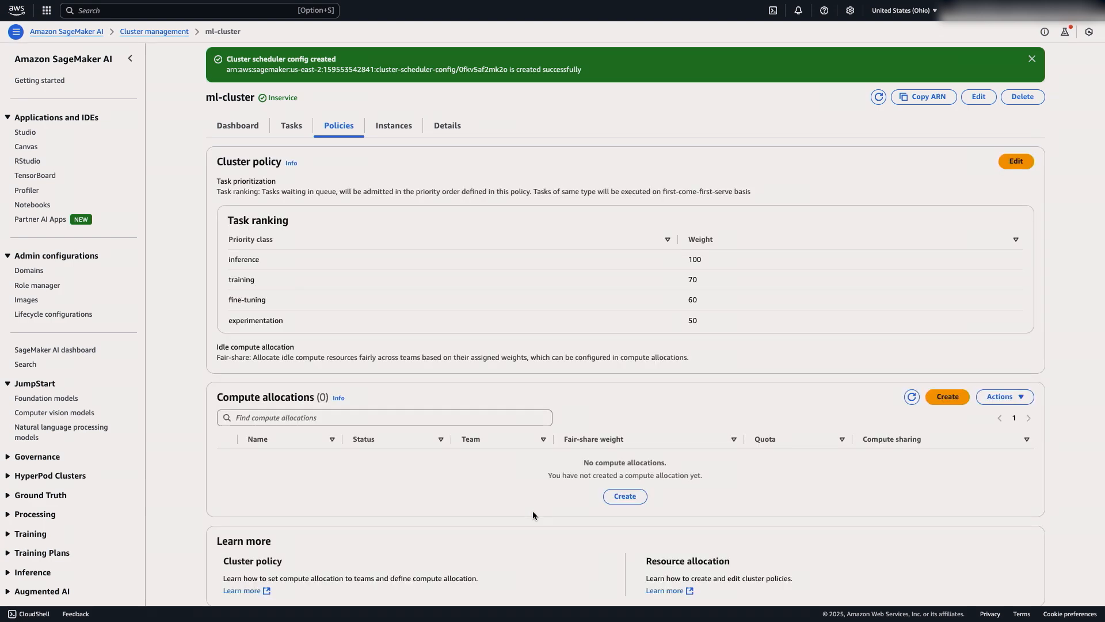
mouse_move(802, 447)
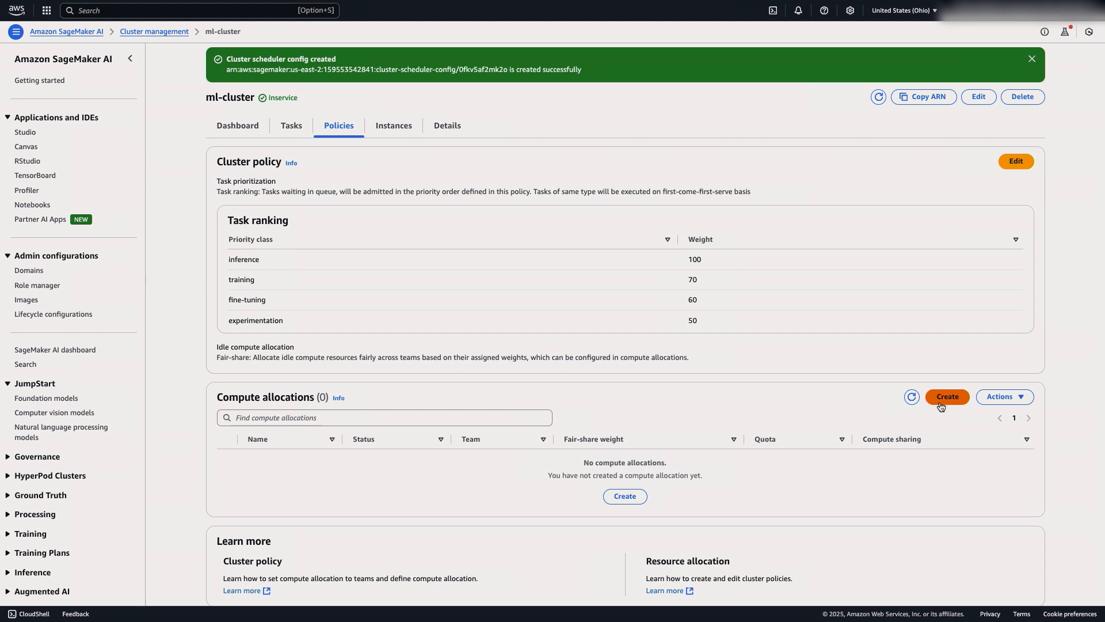
Fill a new compute allocation named ML-Engineering-Quota-Policy, description quota policy, team eng.
left_click(946, 396)
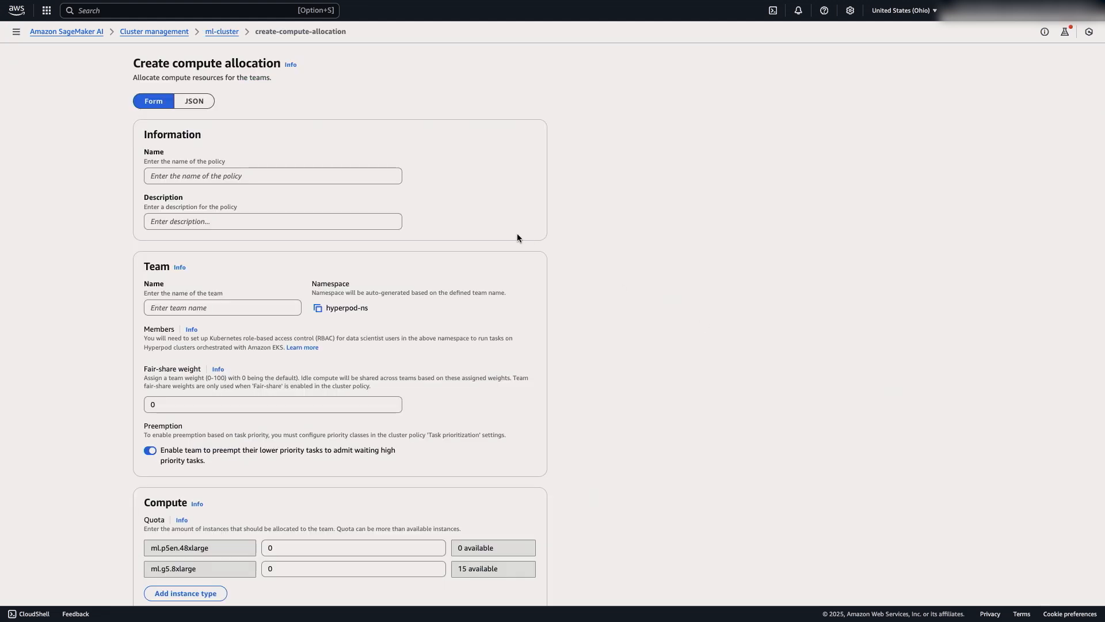
left_click(273, 175)
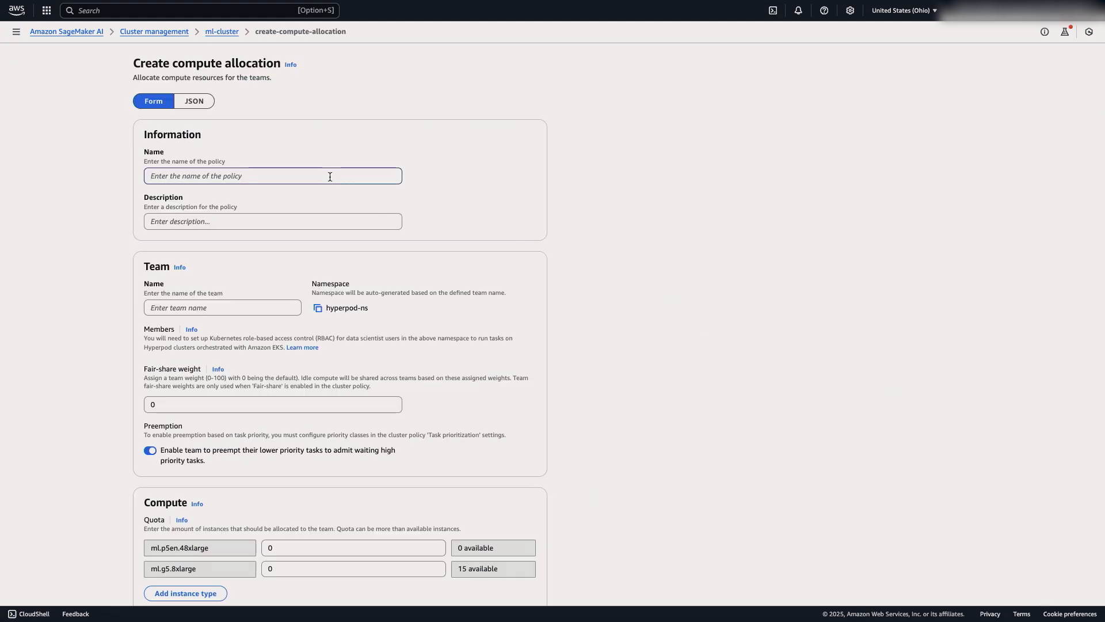
type("M")
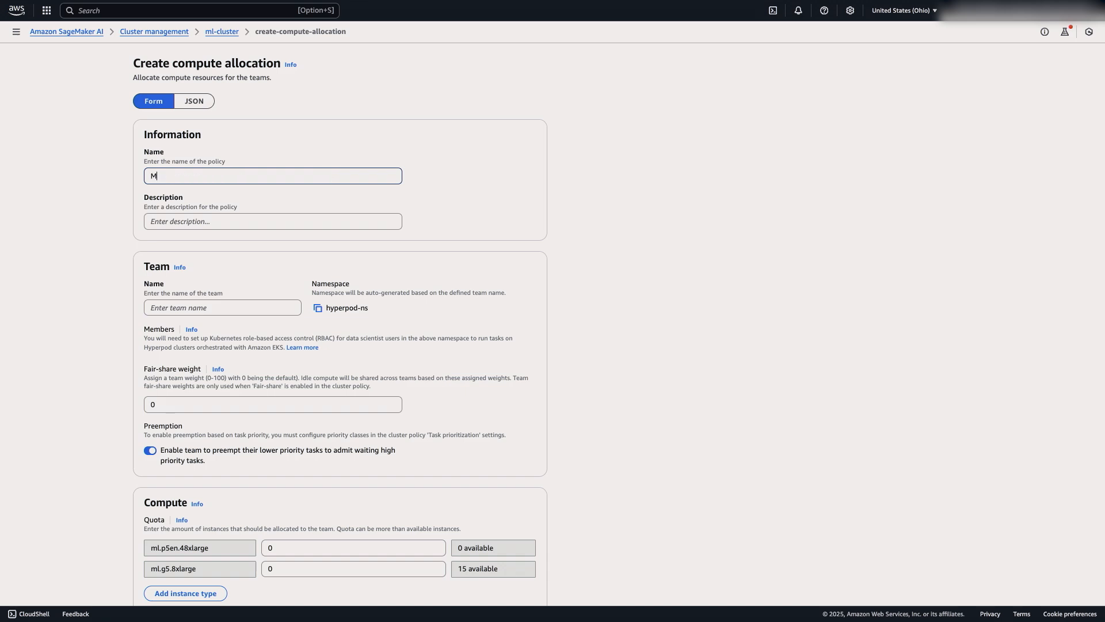
type("L-Engineering-Quota-Policy")
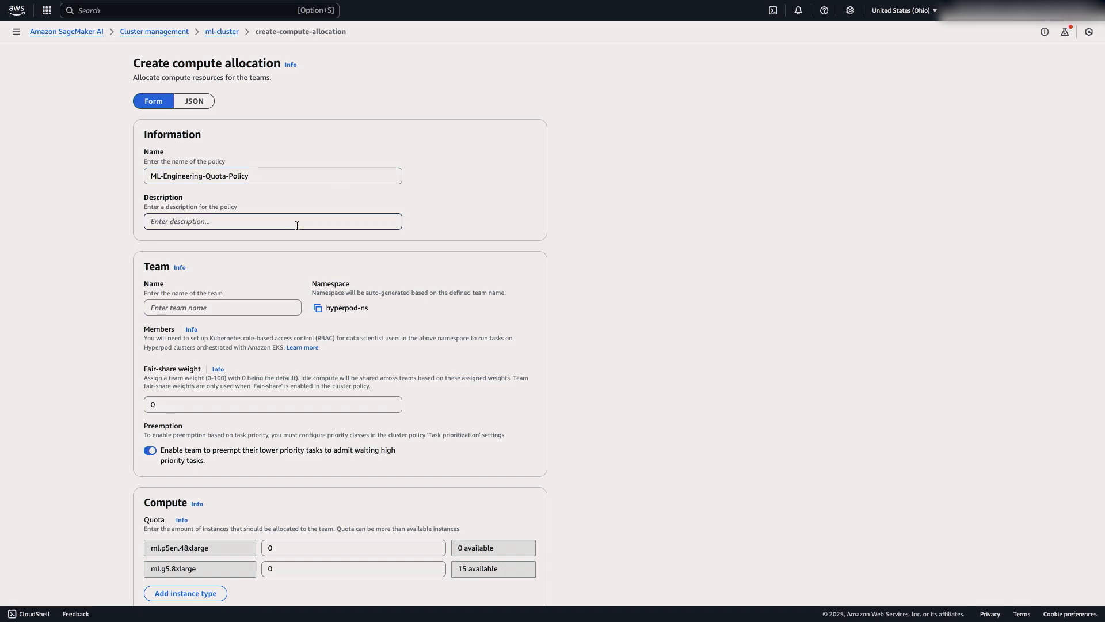
type("quota policy for ML Engineers")
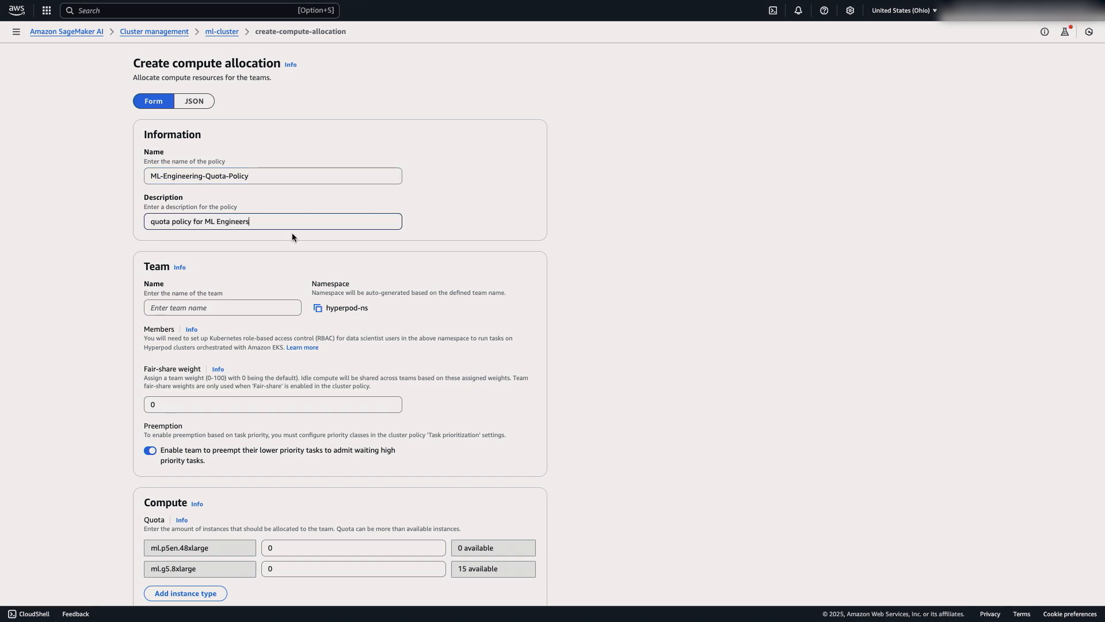
left_click(222, 307)
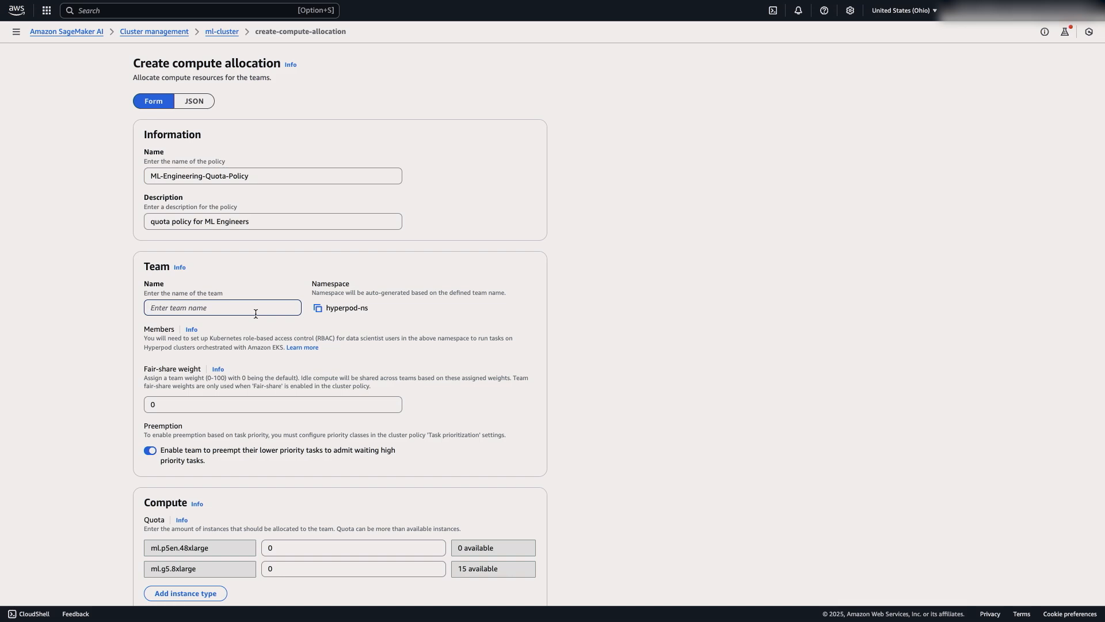
type("eng")
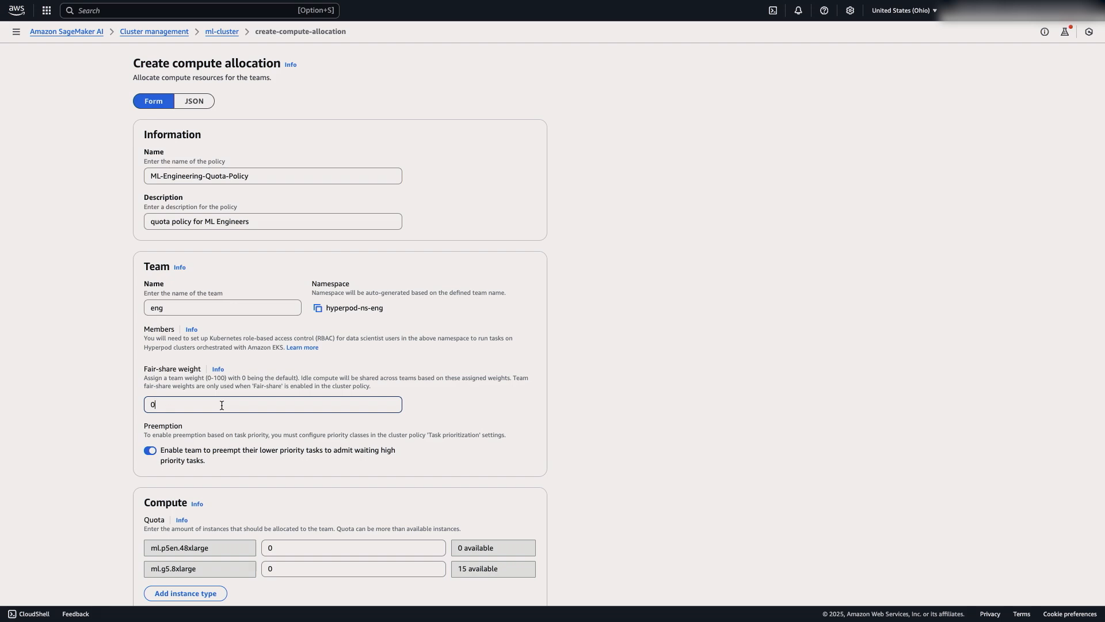
Set fair-share weight 100, quota 6 ml.g5.8xlarge, borrow limit 100, and submit the eng allocation.
type("100")
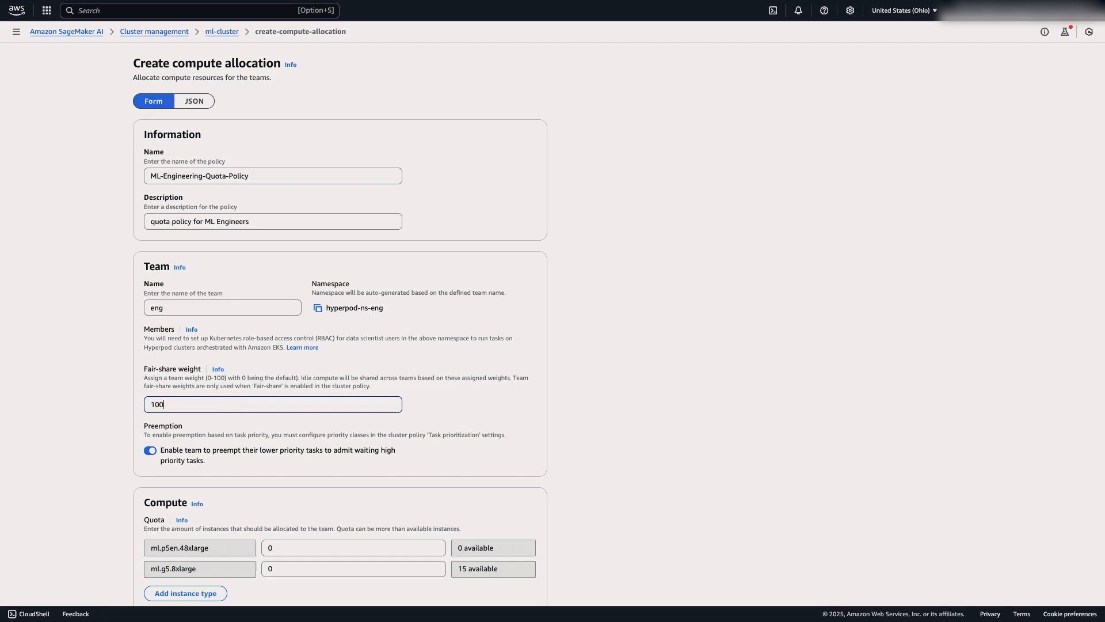
scroll("down", 3)
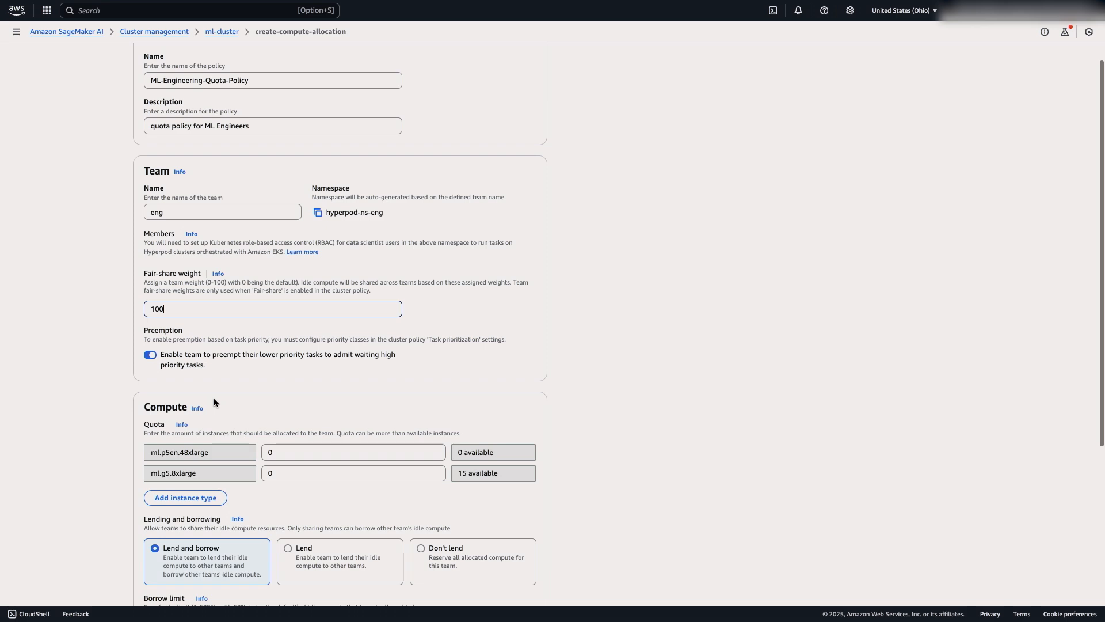
scroll("down", 3)
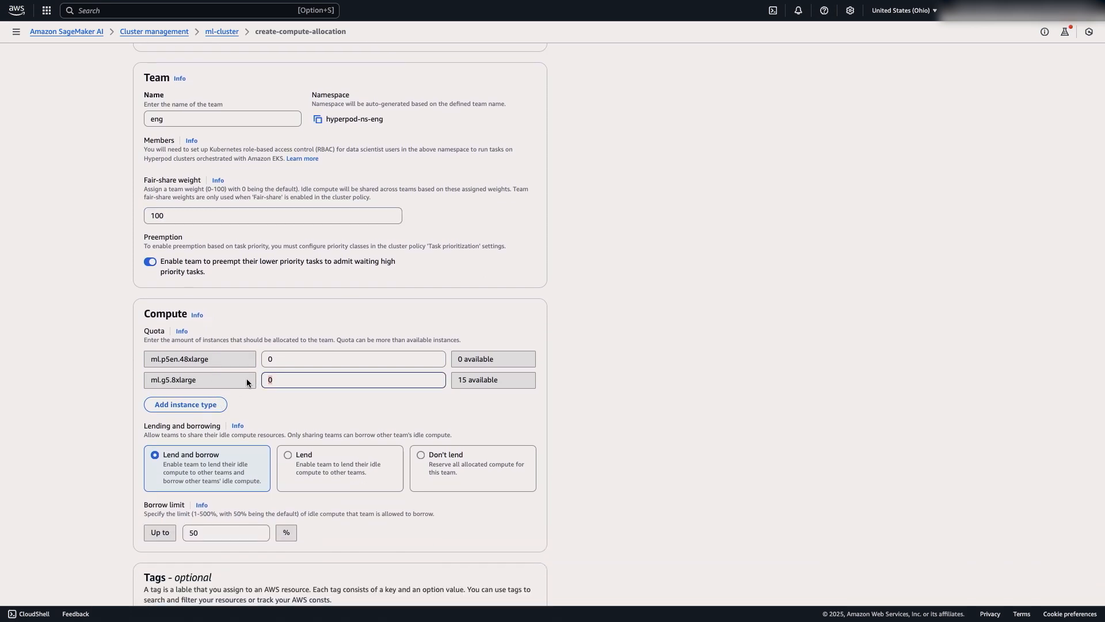
type("6")
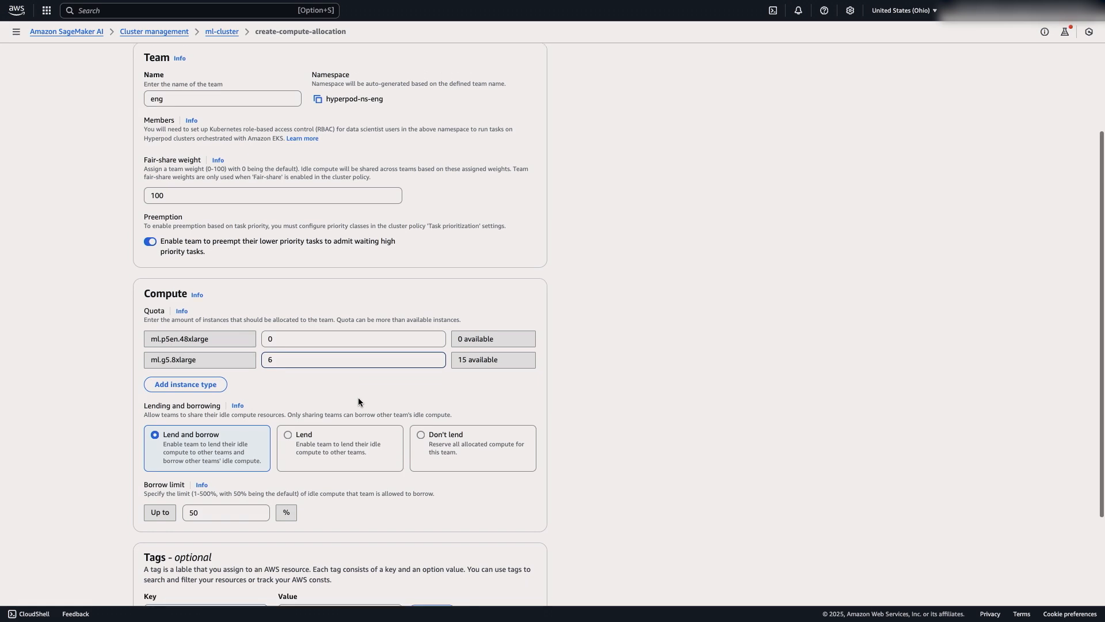
scroll("down", 3)
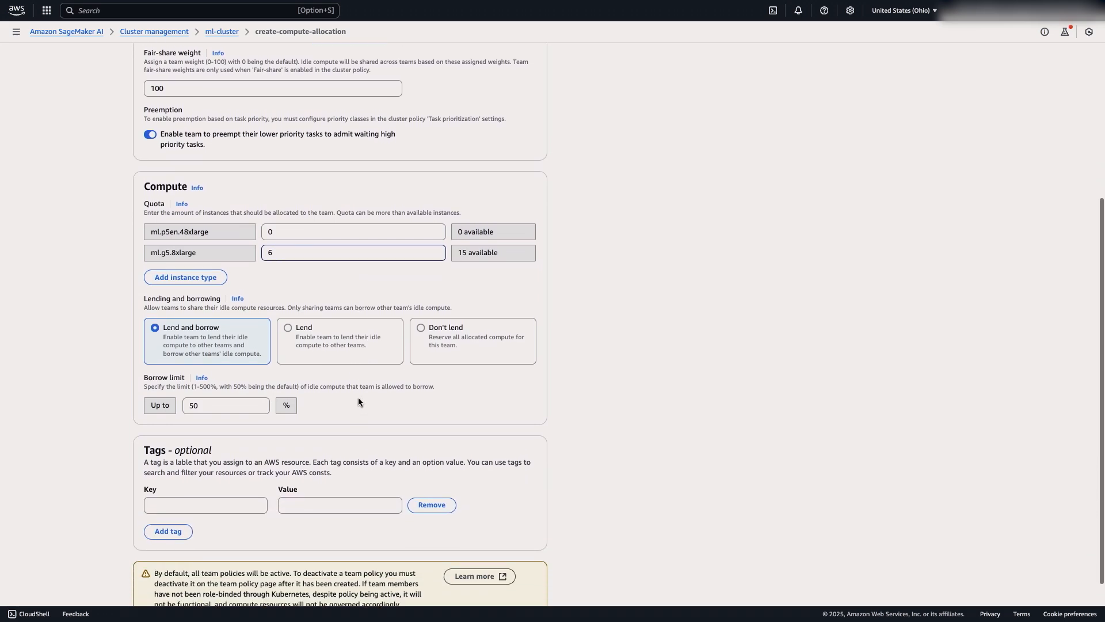
scroll("down", 3)
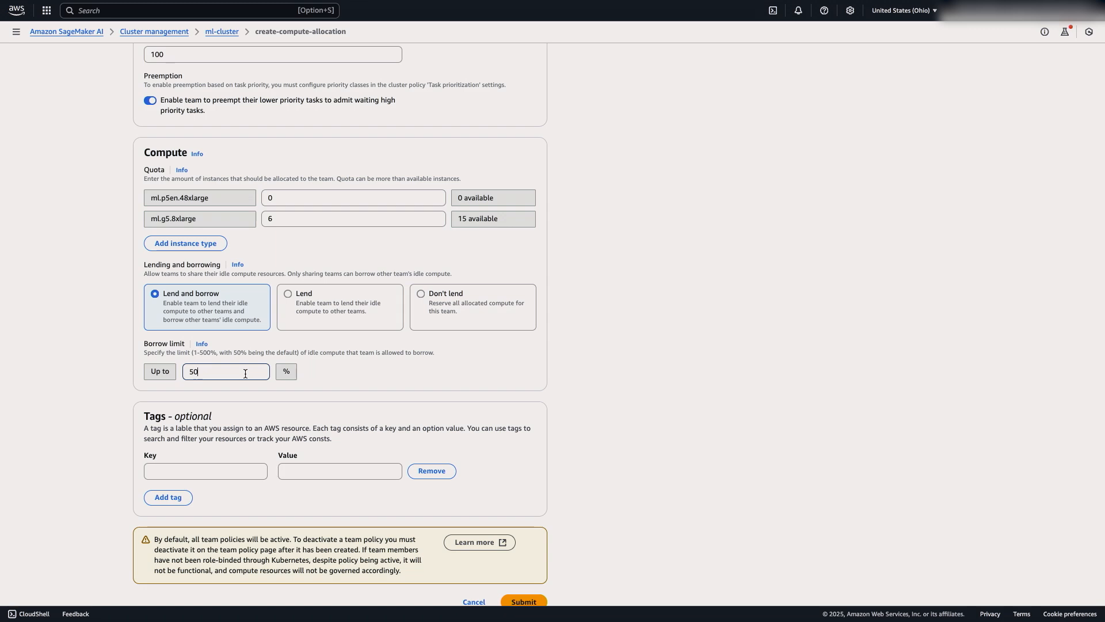
type("100")
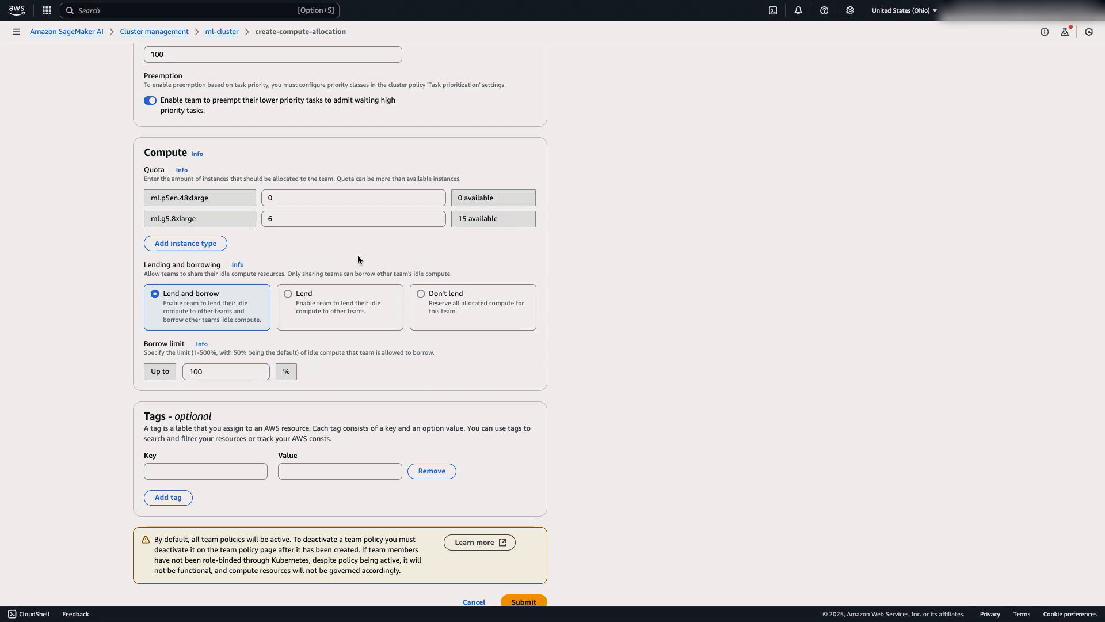
mouse_move(521, 299)
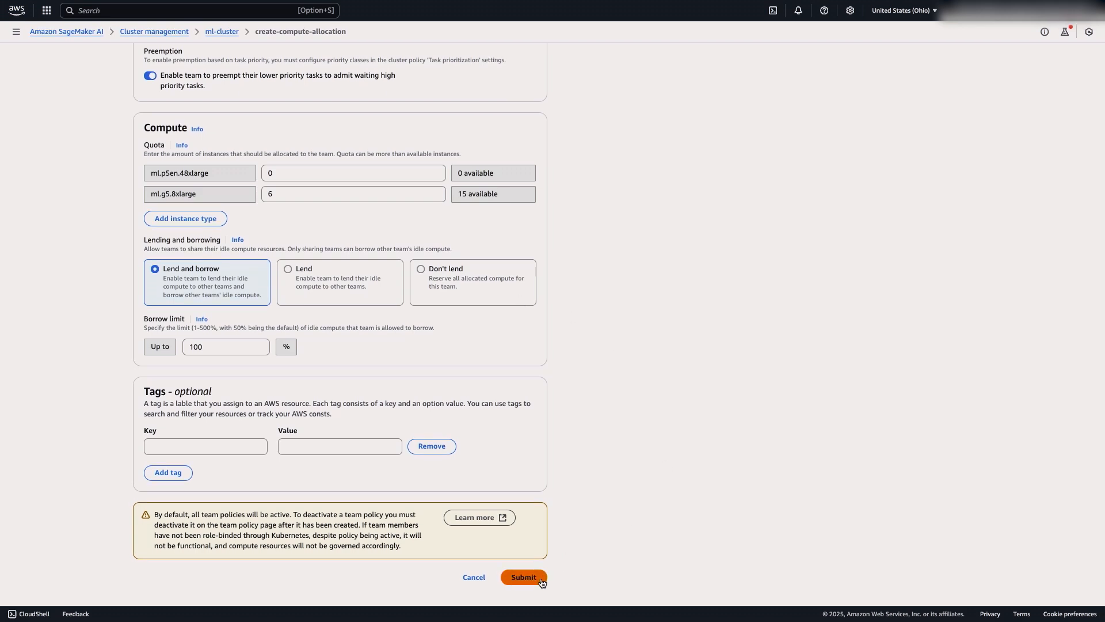
left_click(523, 577)
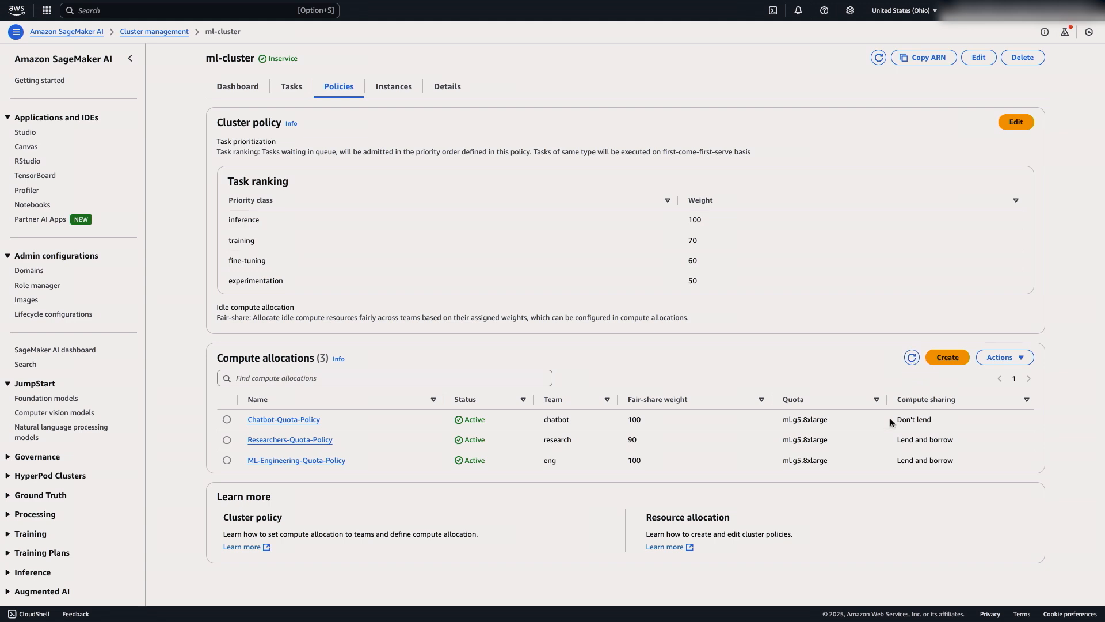
mouse_move(891, 425)
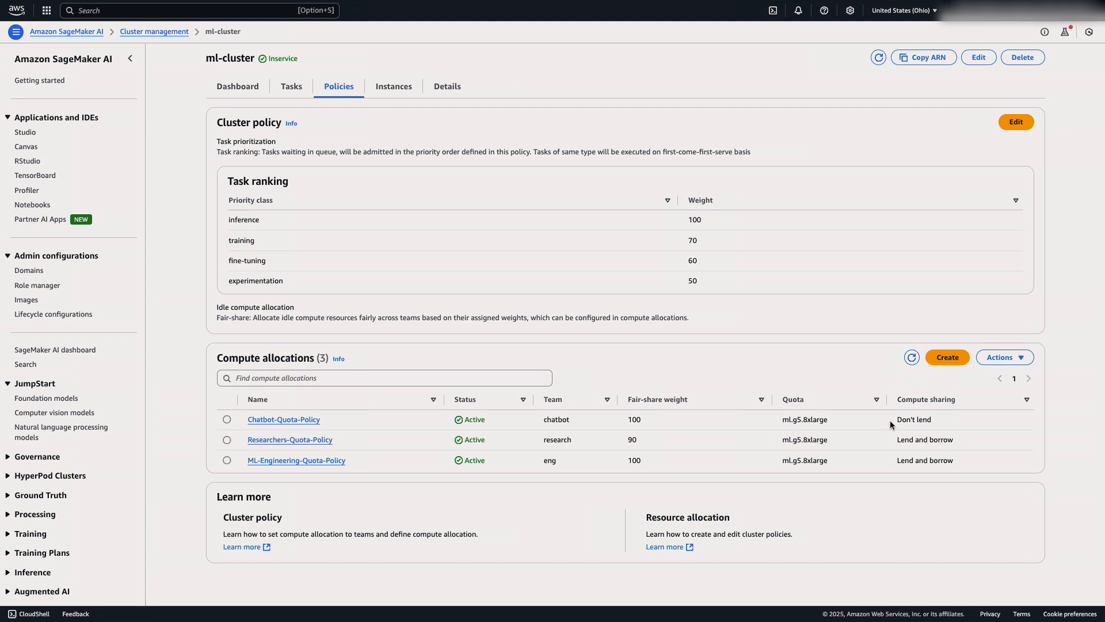
mouse_move(942, 426)
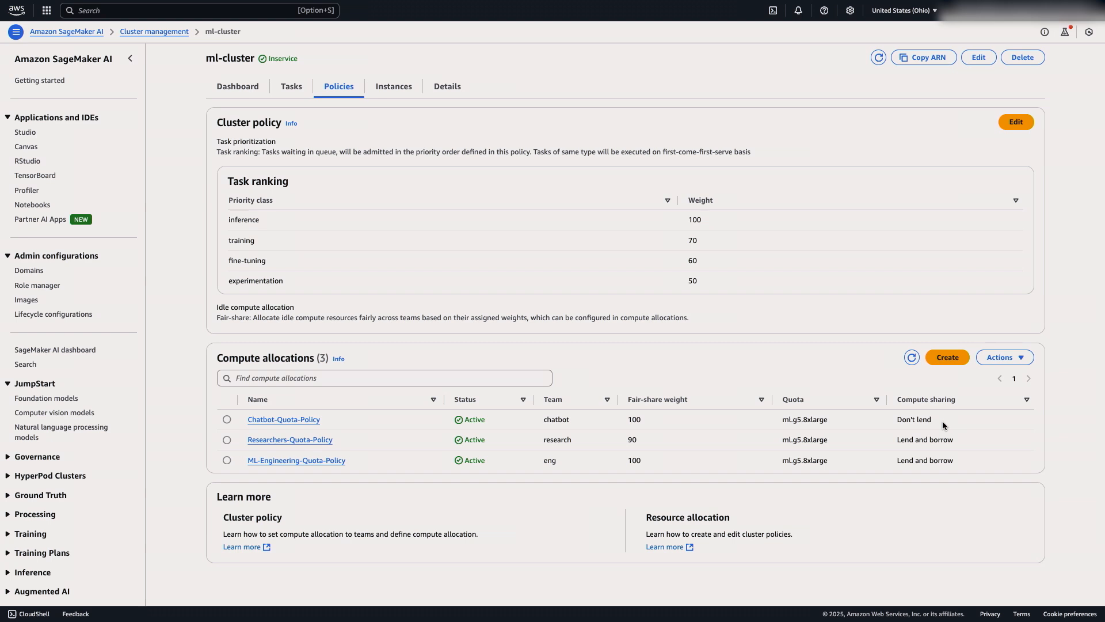
Review the compute allocations table confirming ML-Engineering-Quota-Policy is Active.
left_click(237, 86)
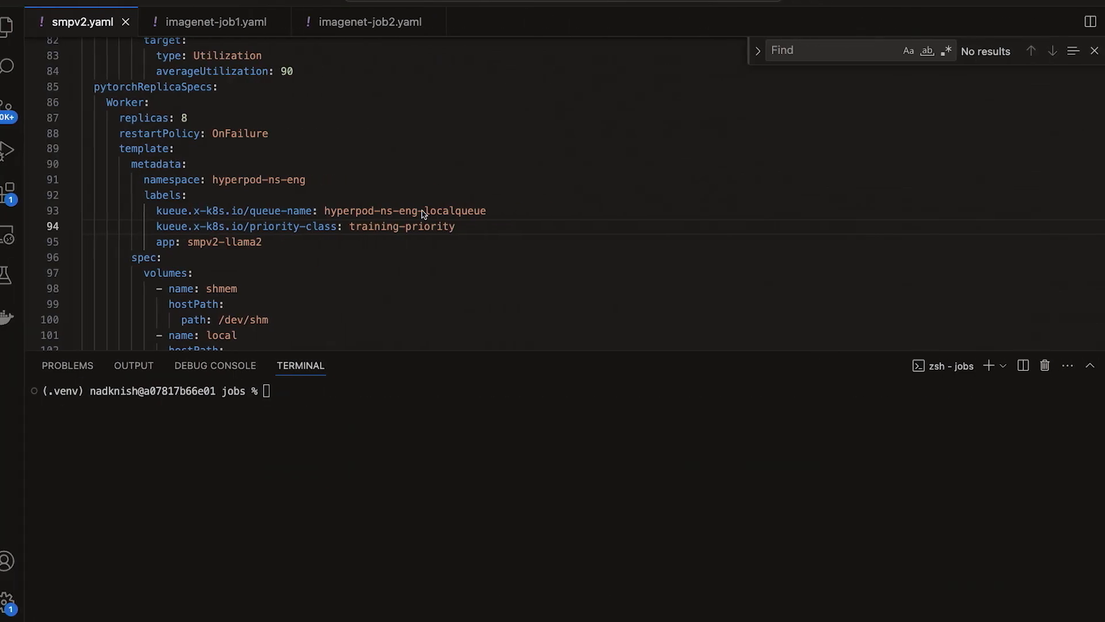
Check smpv2.yaml's hyperpod-ns-eng namespace and priority label, then kubectl apply it to create smpv2-llama2.
double_click(268, 227)
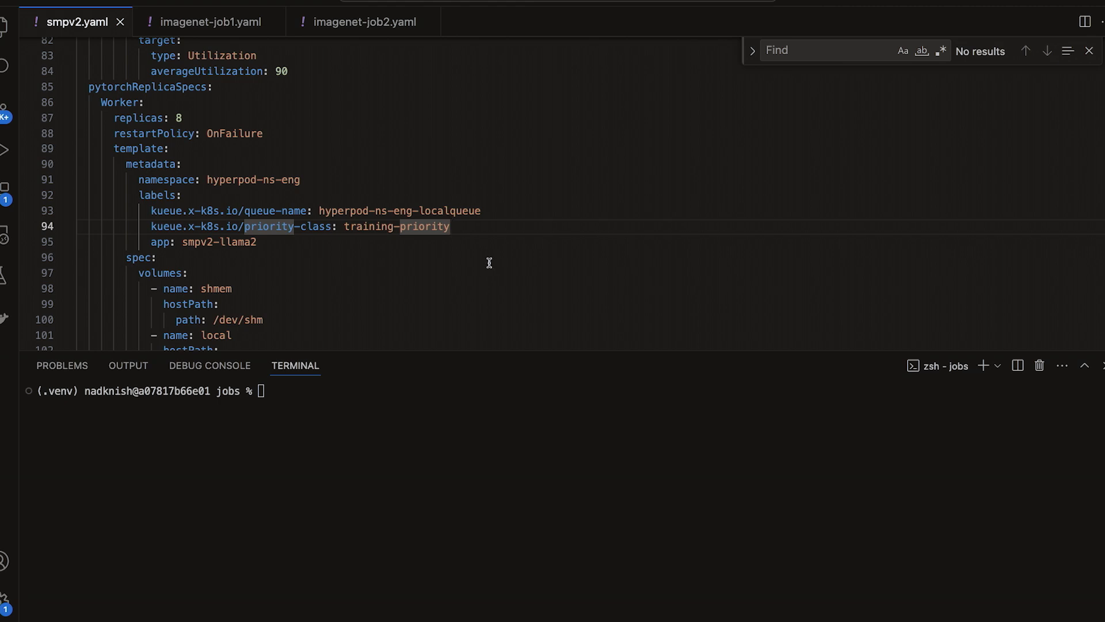
mouse_move(344, 193)
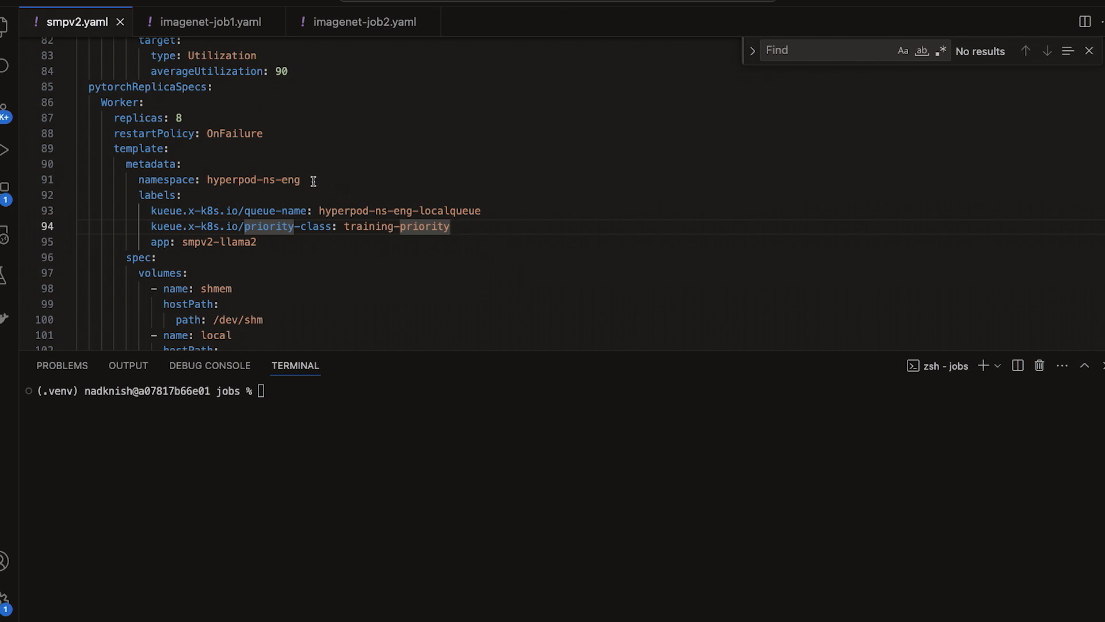
mouse_move(312, 181)
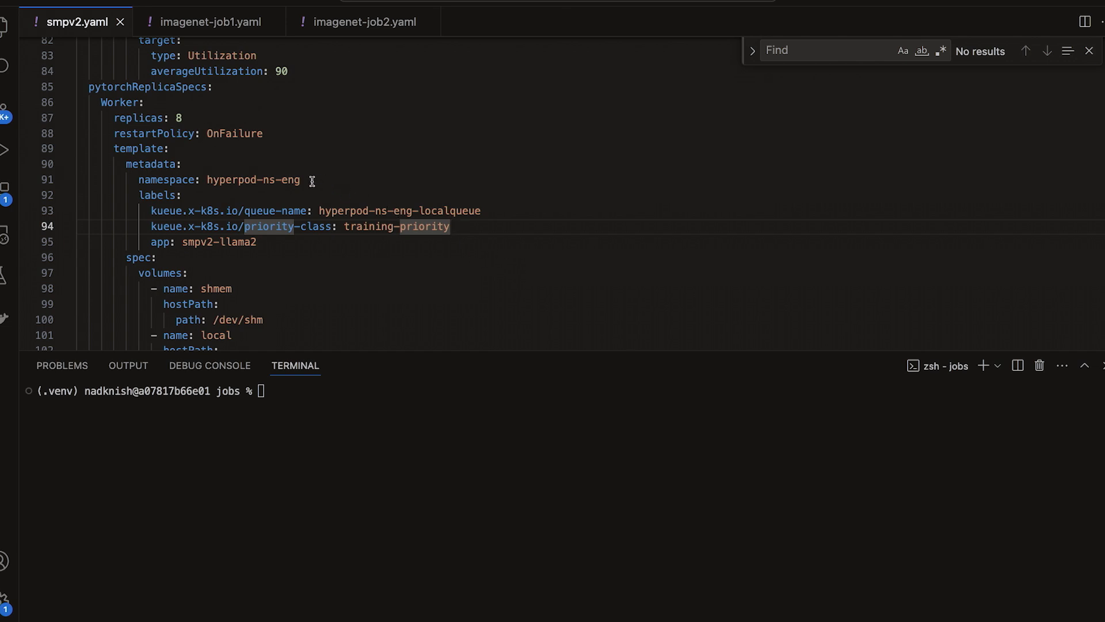
mouse_move(308, 180)
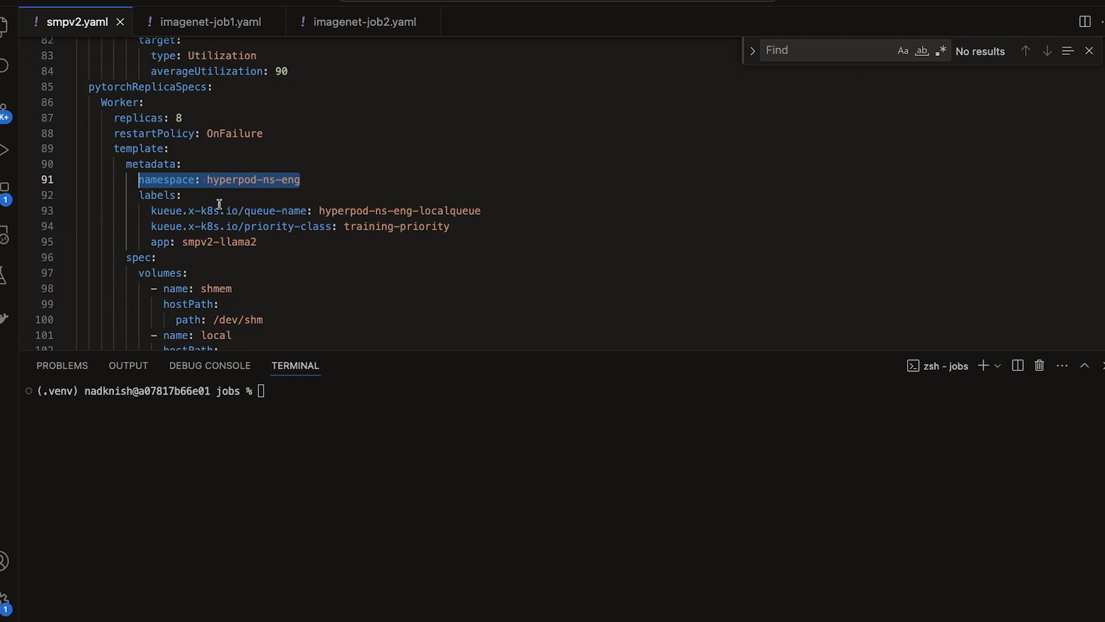
double_click(259, 209)
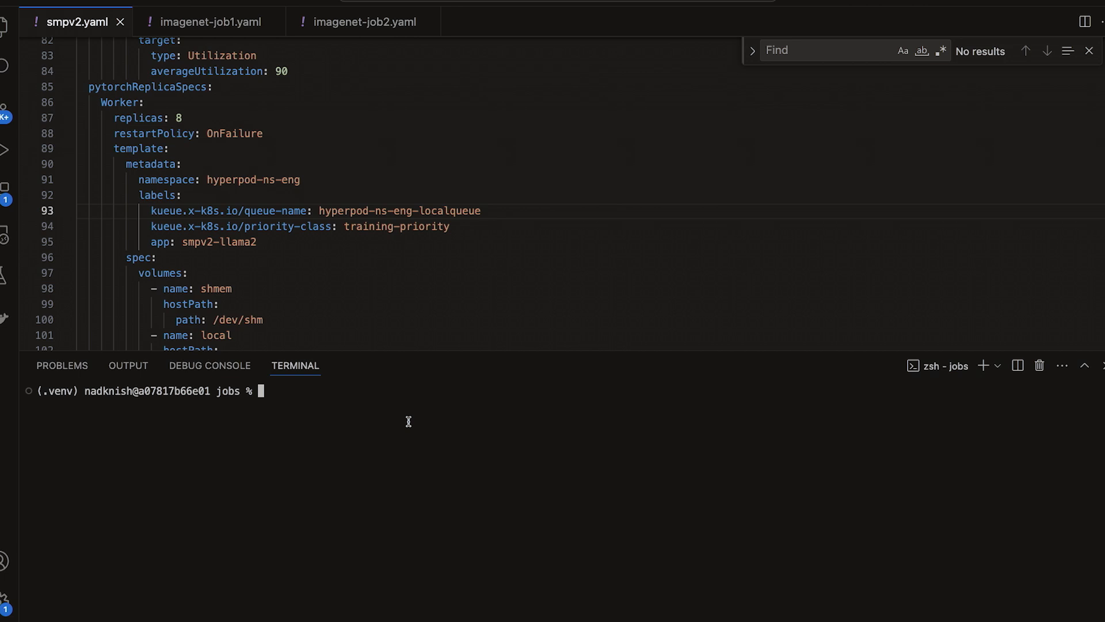
type("kubectl apply -f smpv2.yaml")
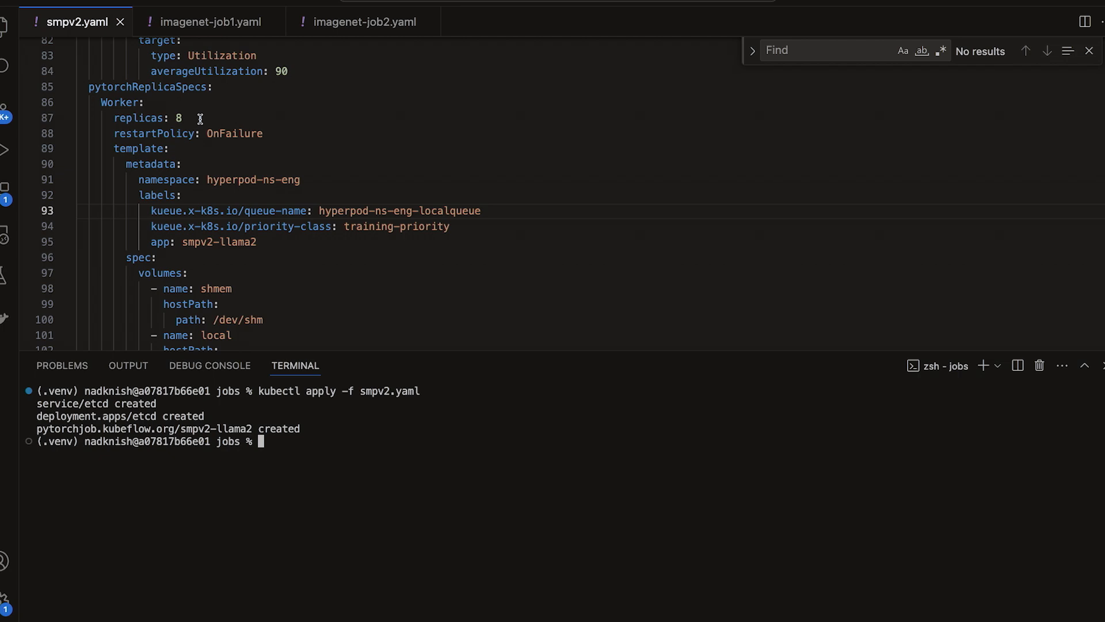
mouse_move(214, 134)
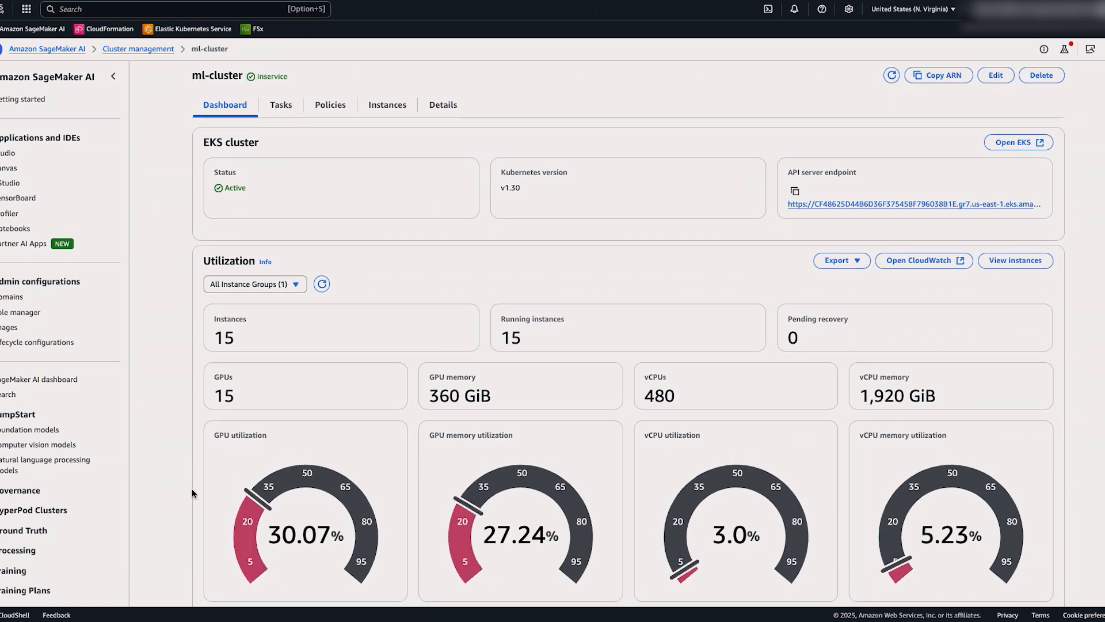
scroll("down", 3)
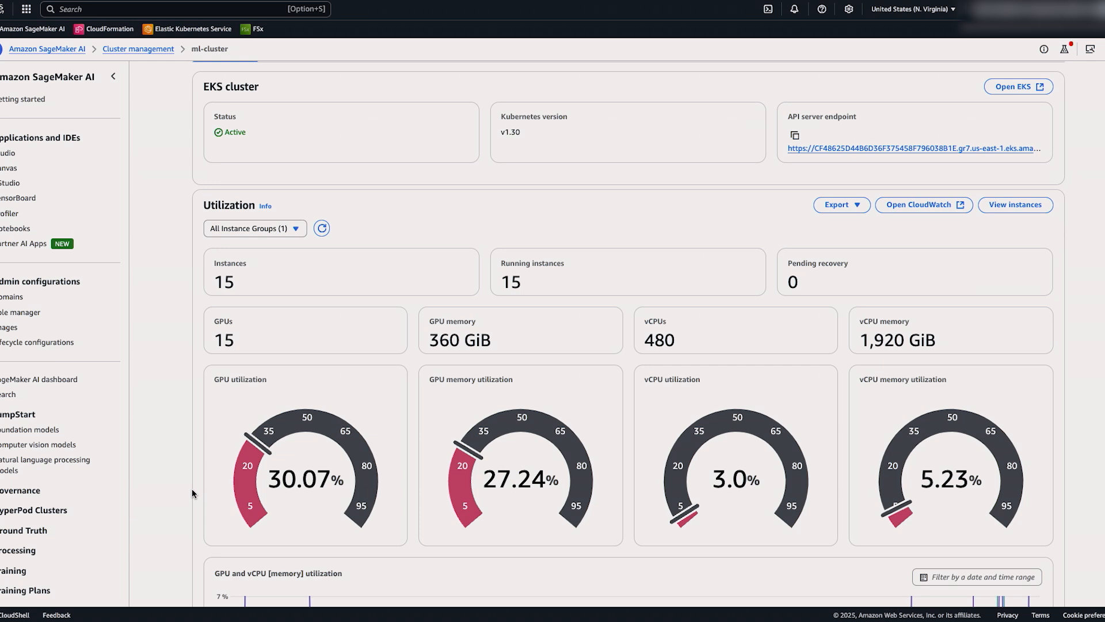
scroll("down", 3)
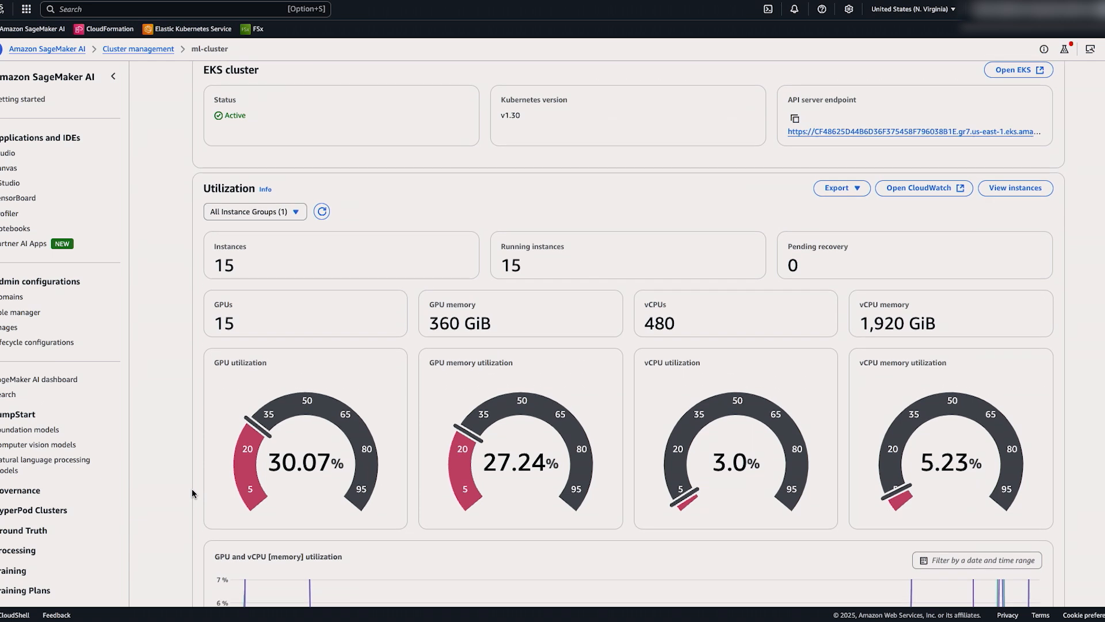
scroll("down", 3)
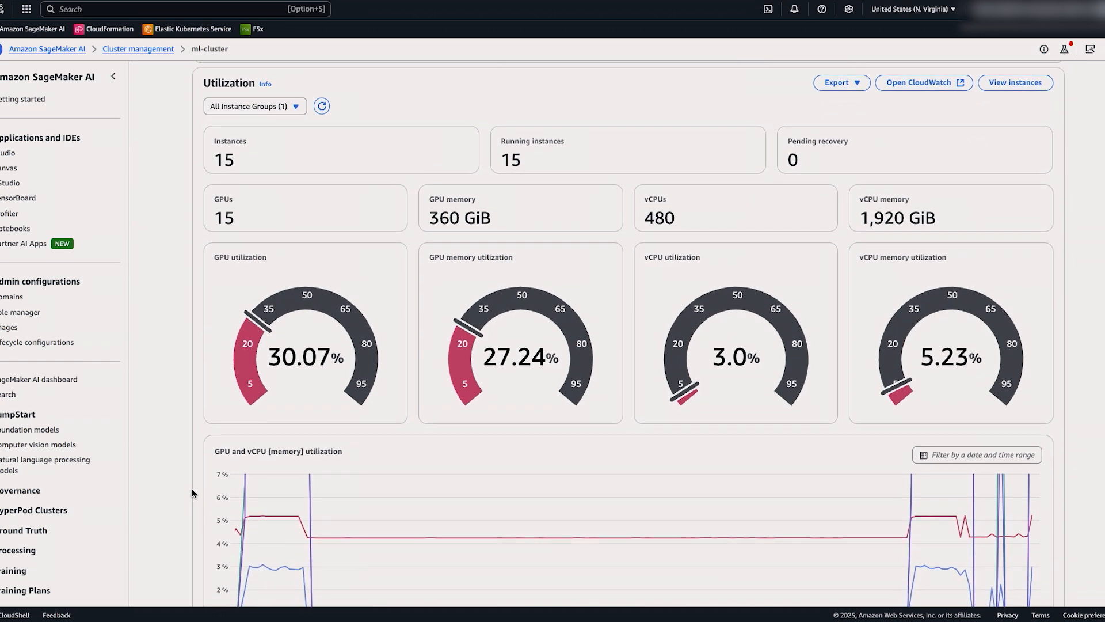
scroll("down", 3)
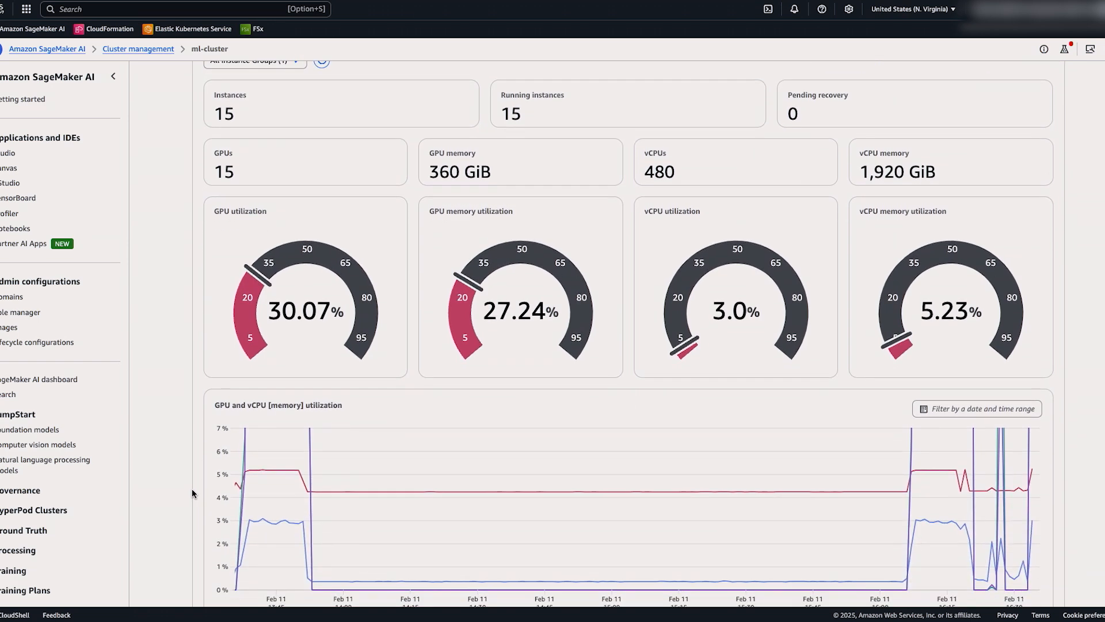
scroll("down", 3)
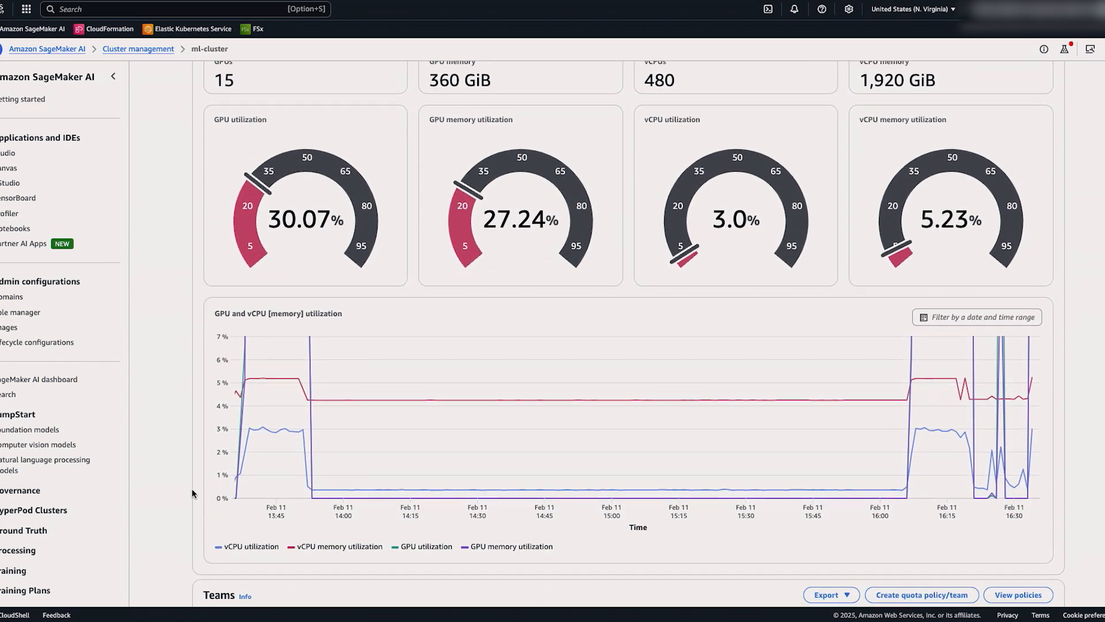
scroll("down", 3)
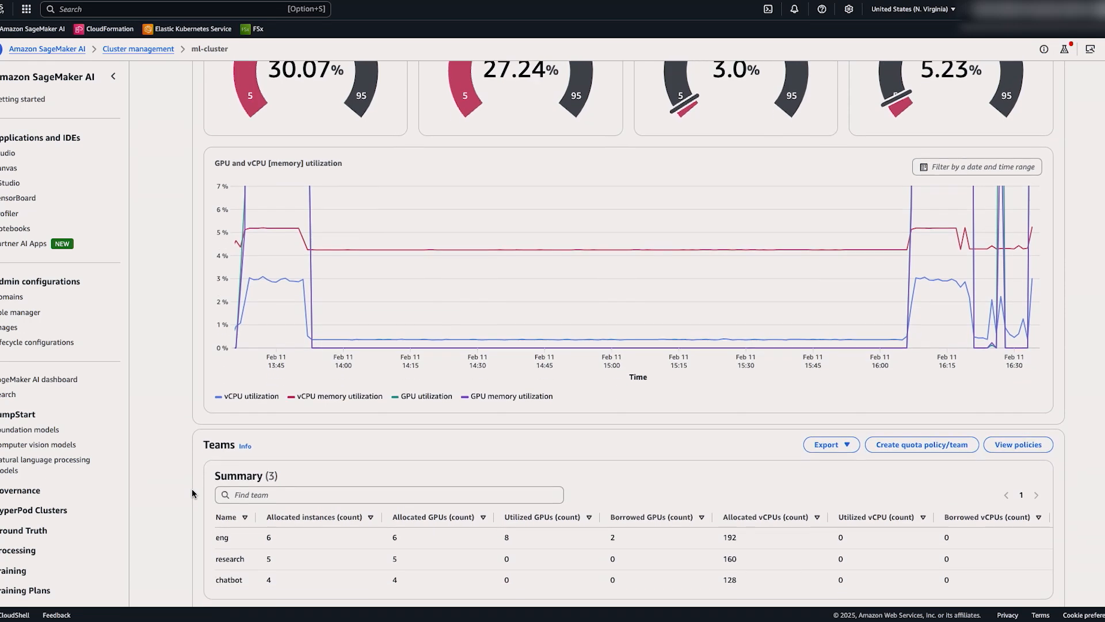
scroll("down", 3)
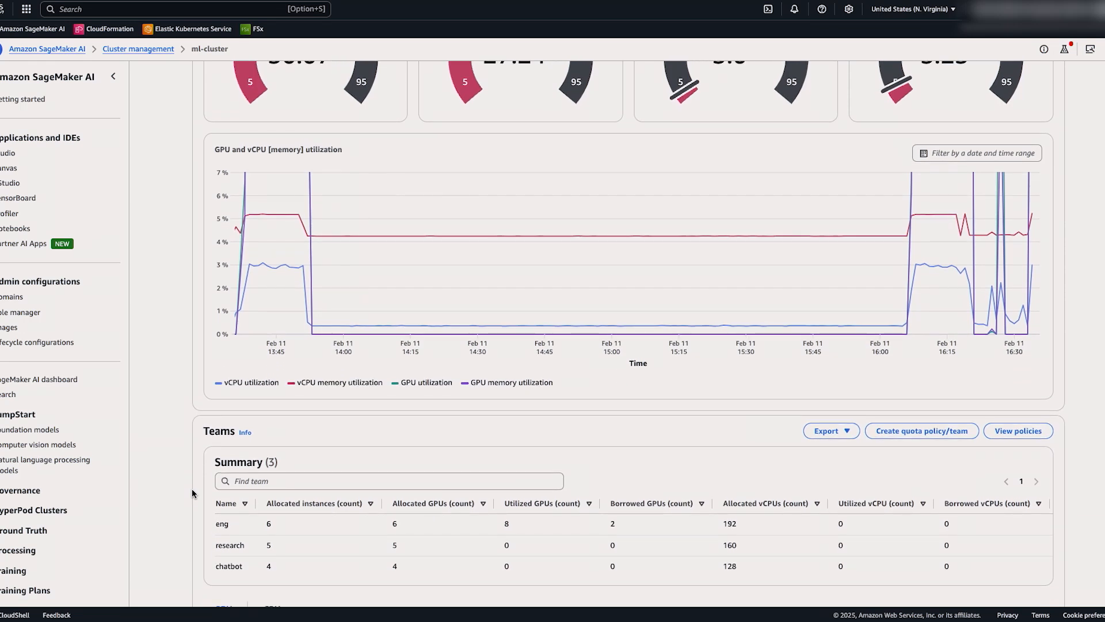
scroll("down", 3)
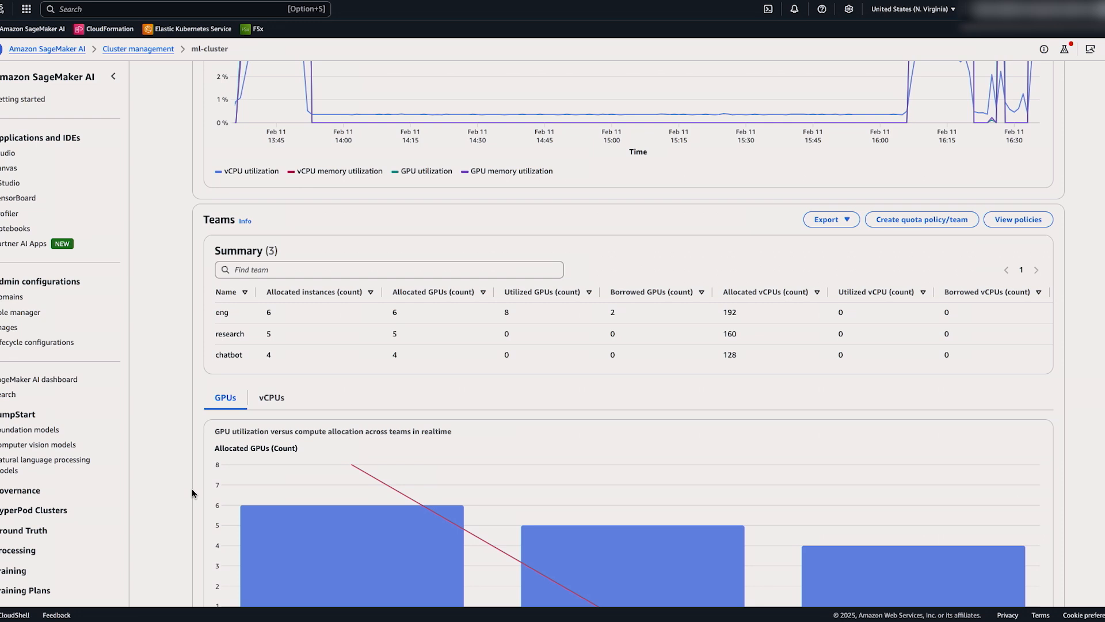
scroll("down", 3)
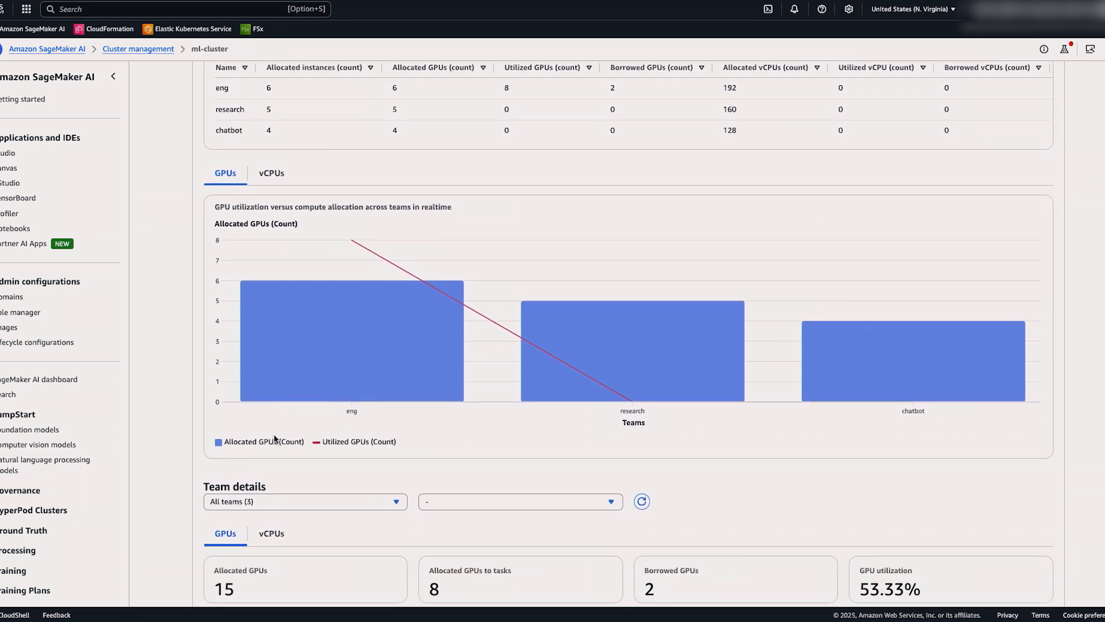
mouse_move(352, 361)
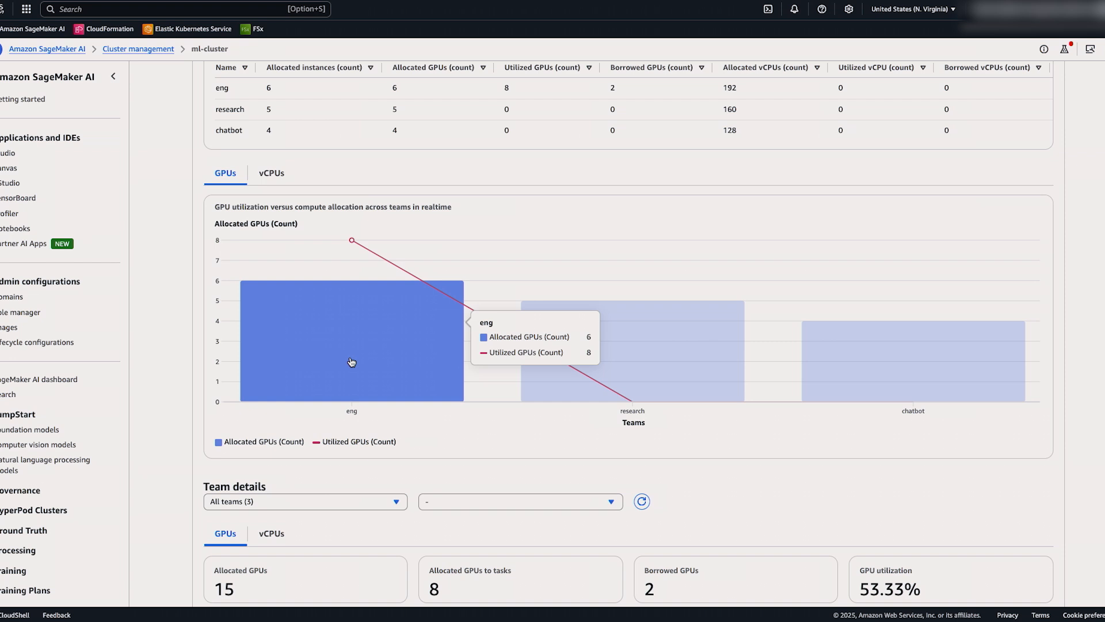
scroll("down", 3)
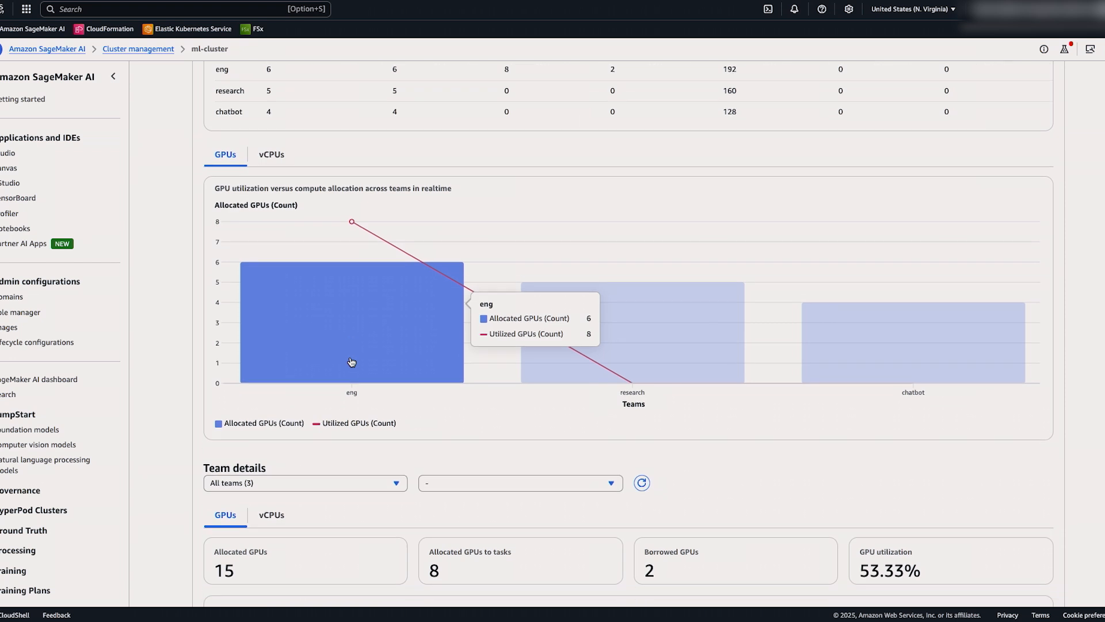
scroll("down", 3)
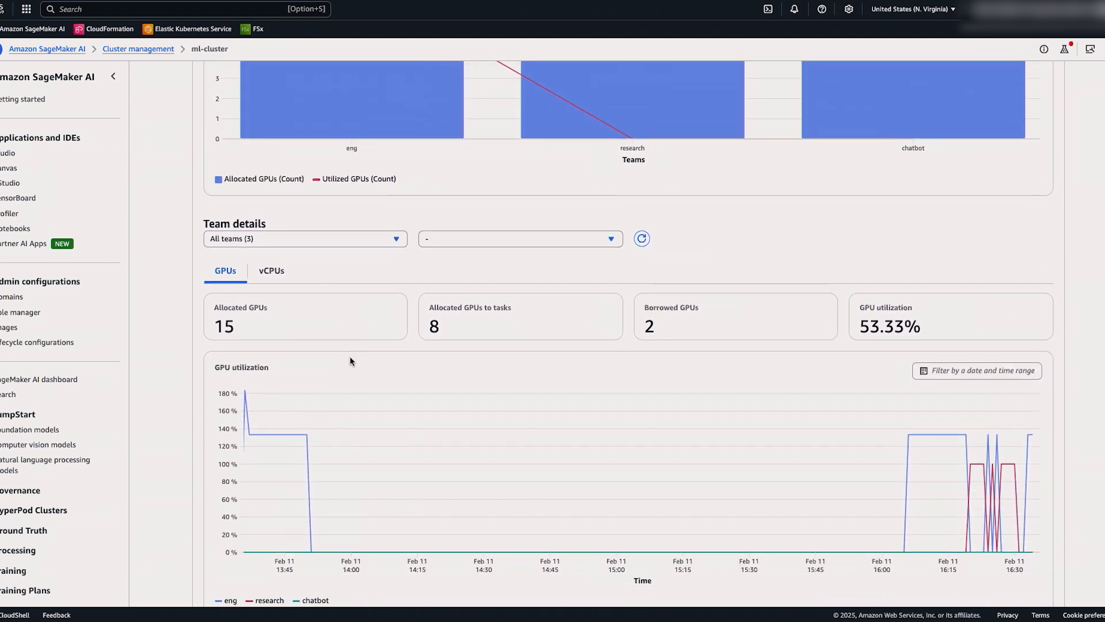
scroll("down", 3)
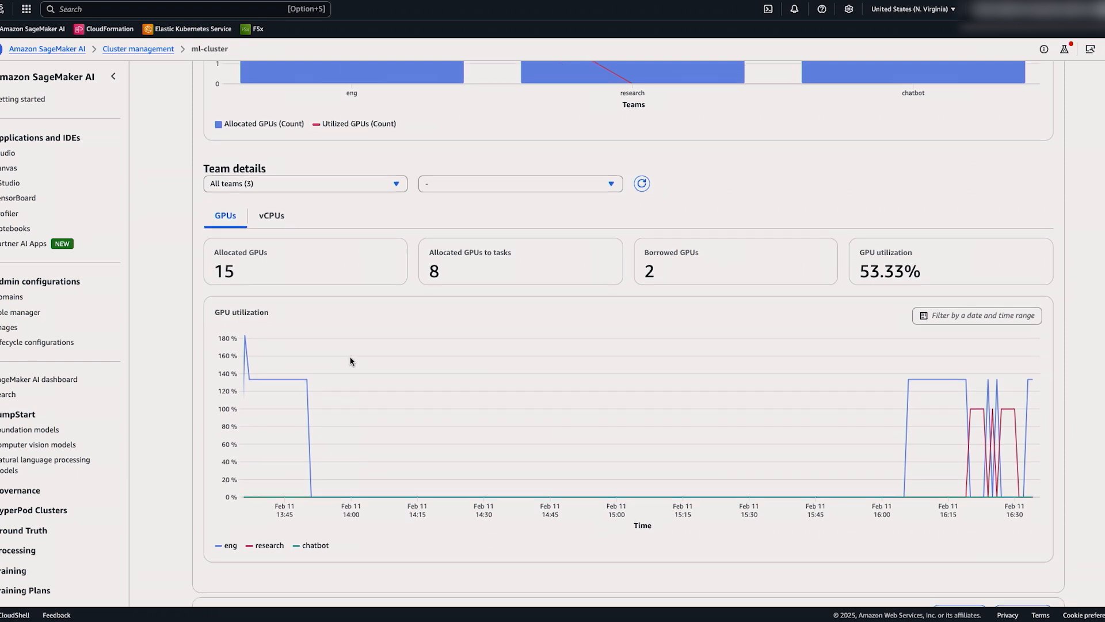
scroll("down", 3)
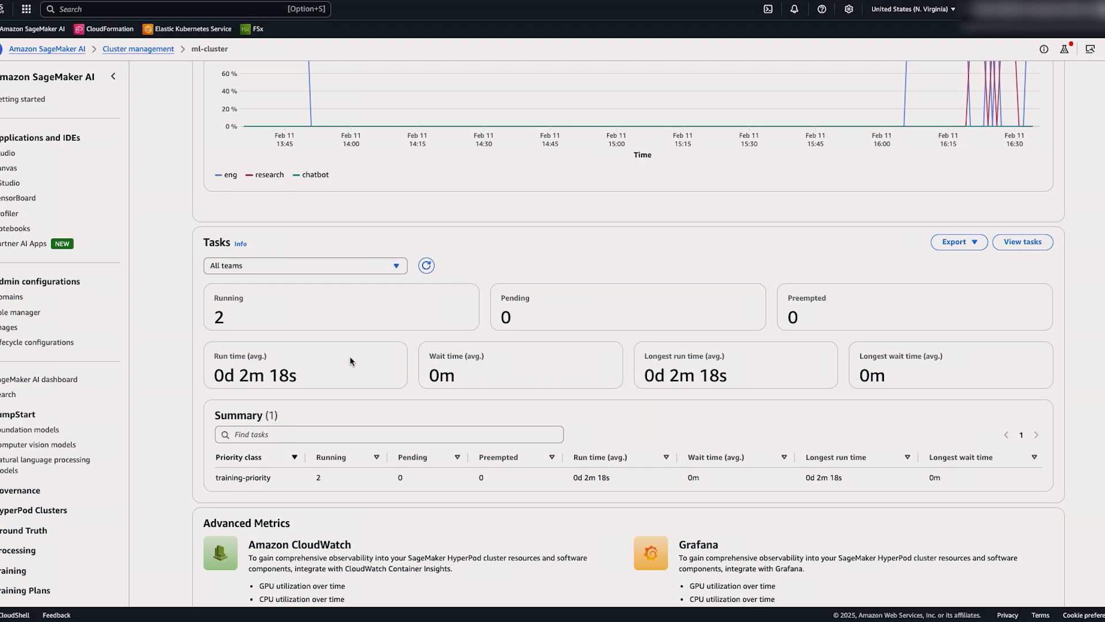
scroll("down", 3)
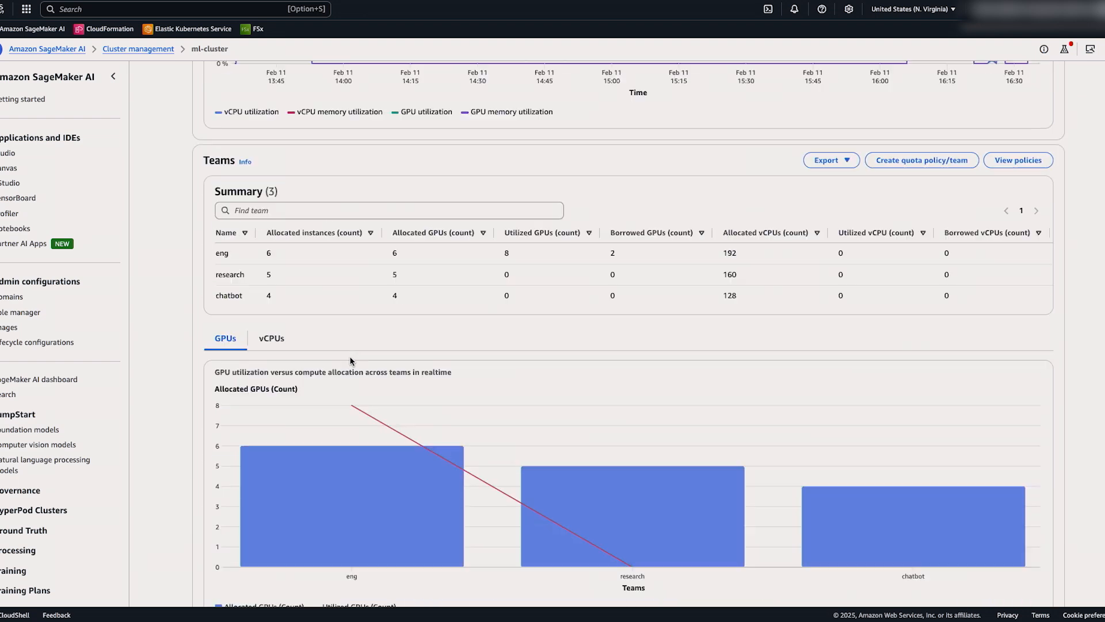
scroll("up", 3)
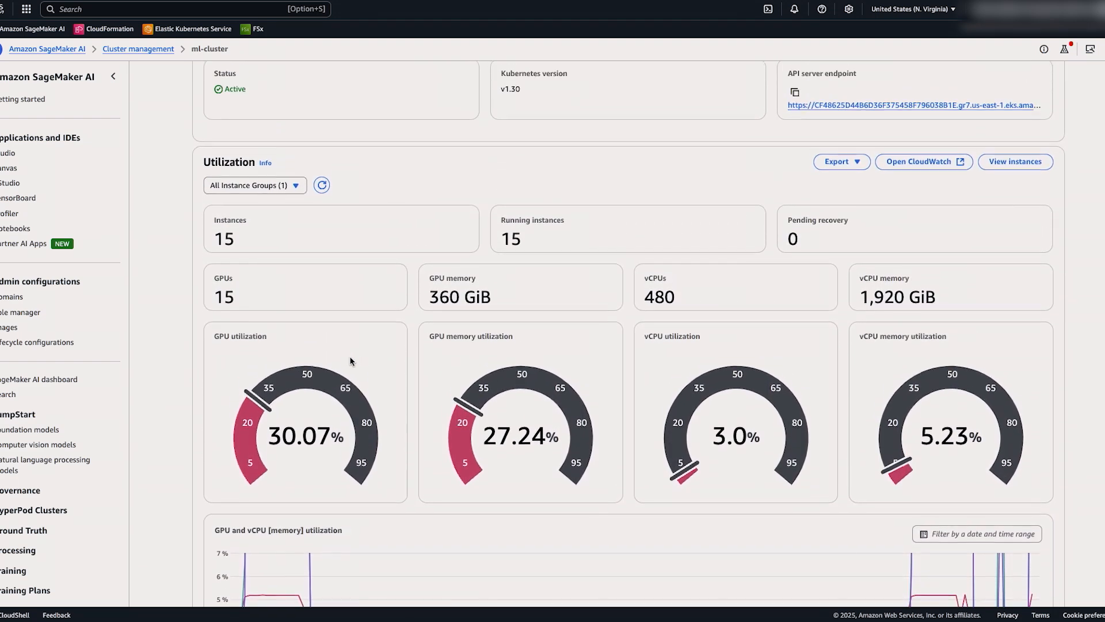
scroll("up", 3)
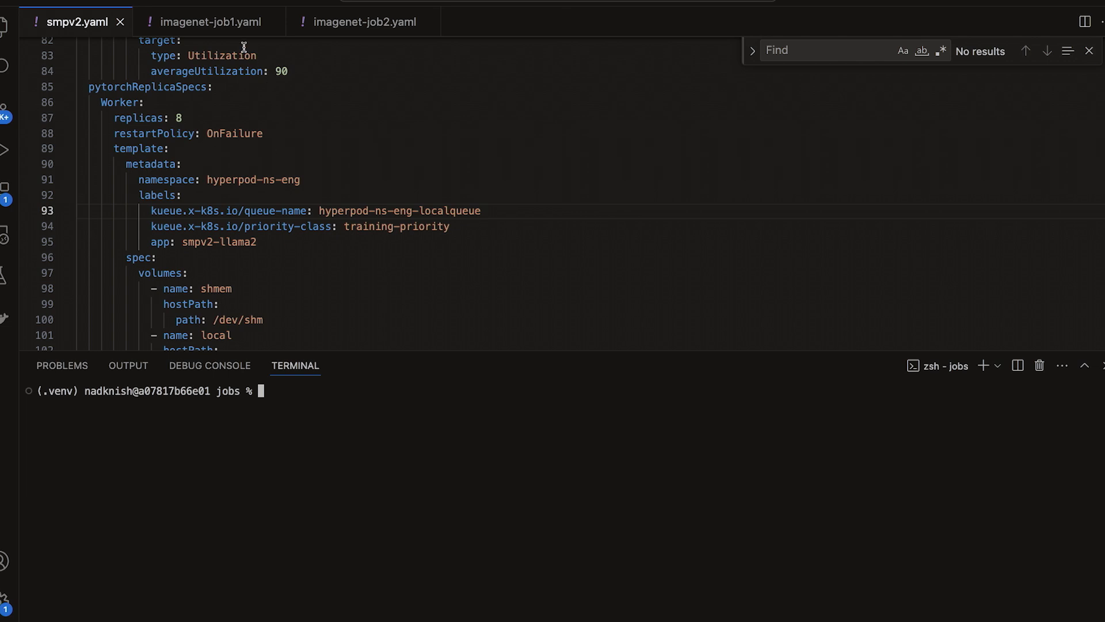
Review imagenet-job1.yaml's research queue and fine-tuning priority, then kubectl apply it to the cluster.
left_click(205, 22)
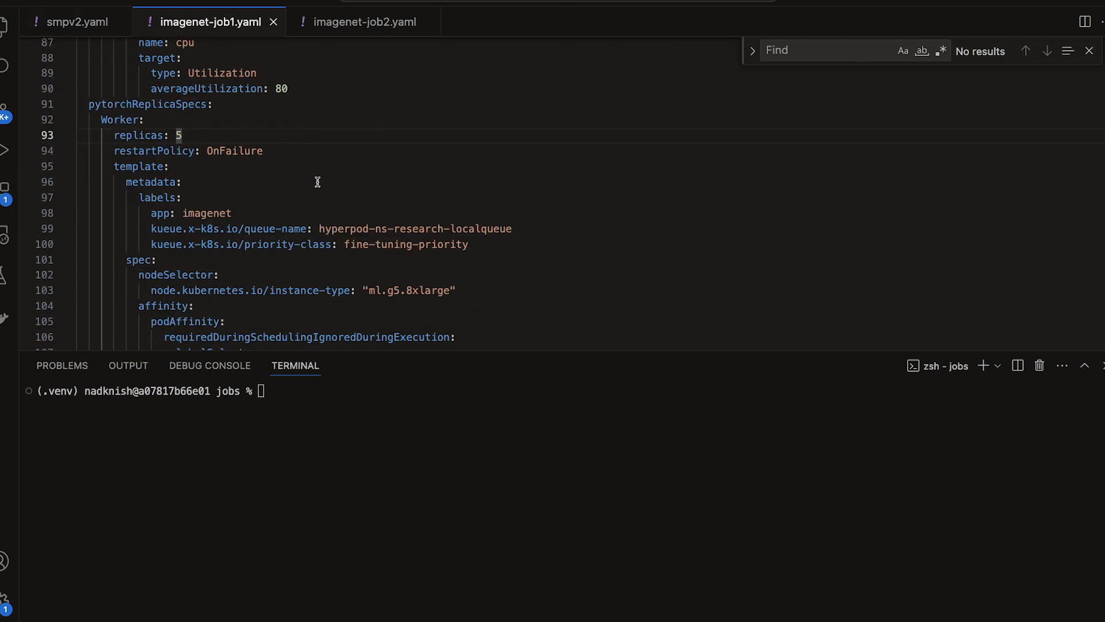
scroll("down", 3)
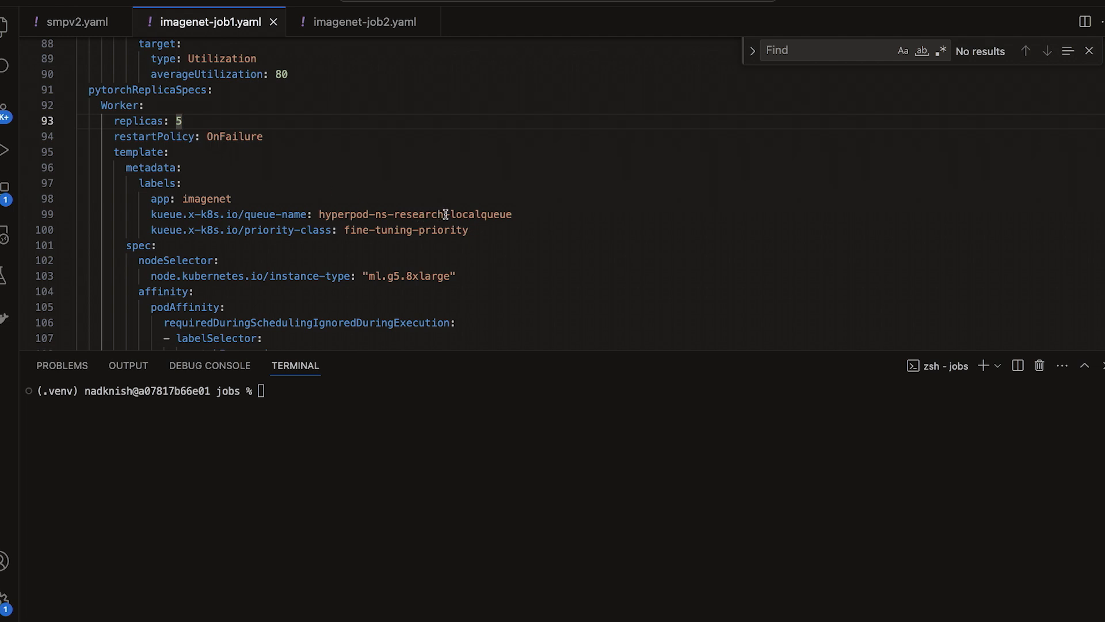
mouse_move(372, 228)
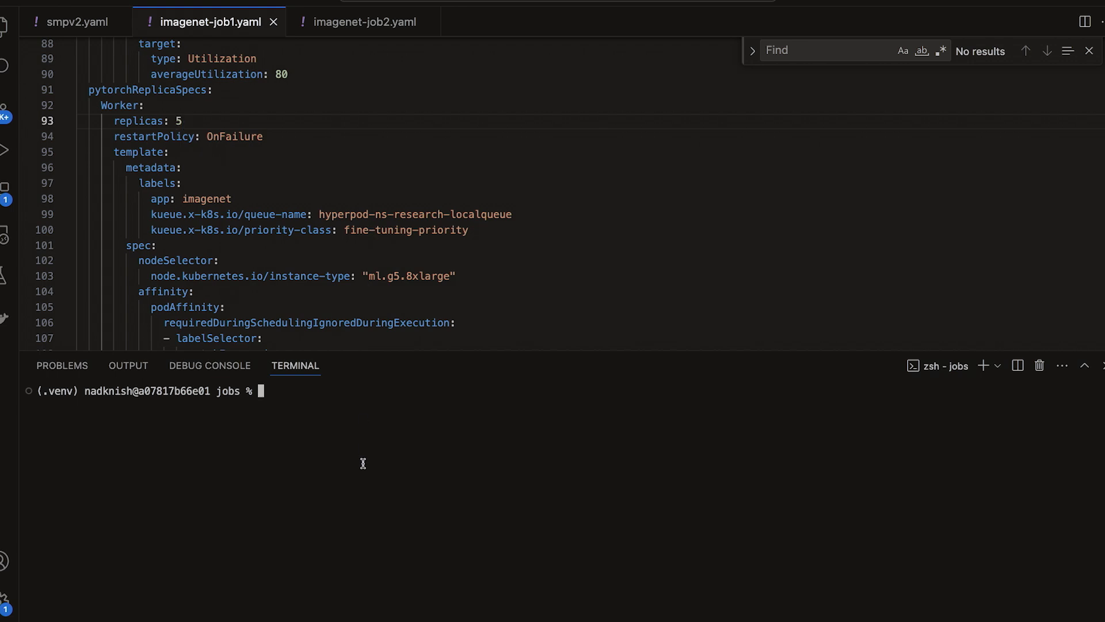
type("kubectl")
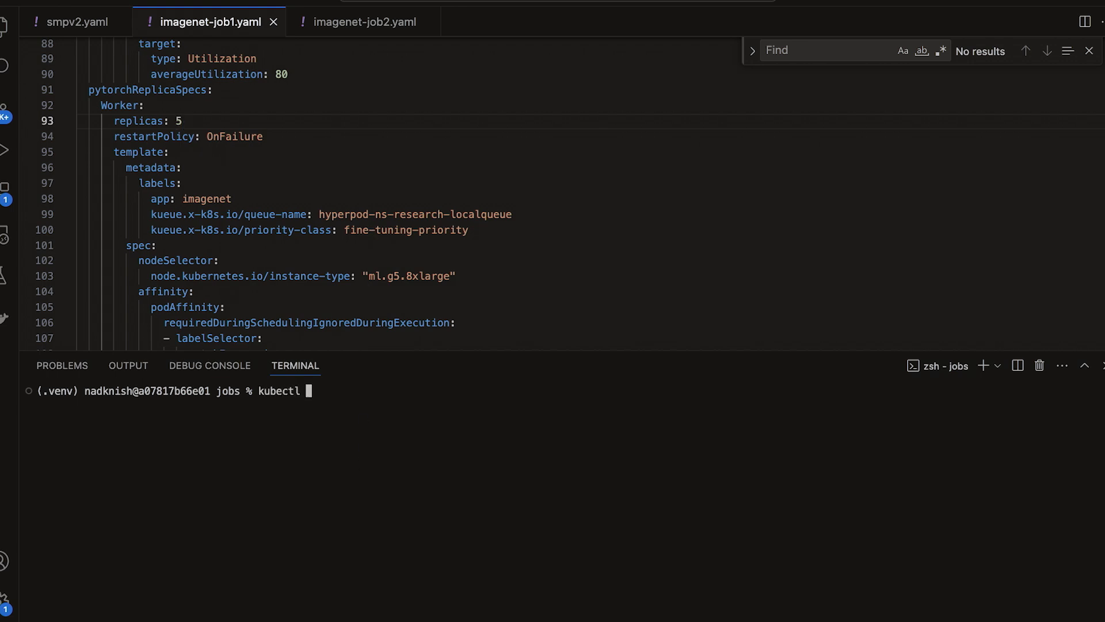
type("apply -f imagenet-")
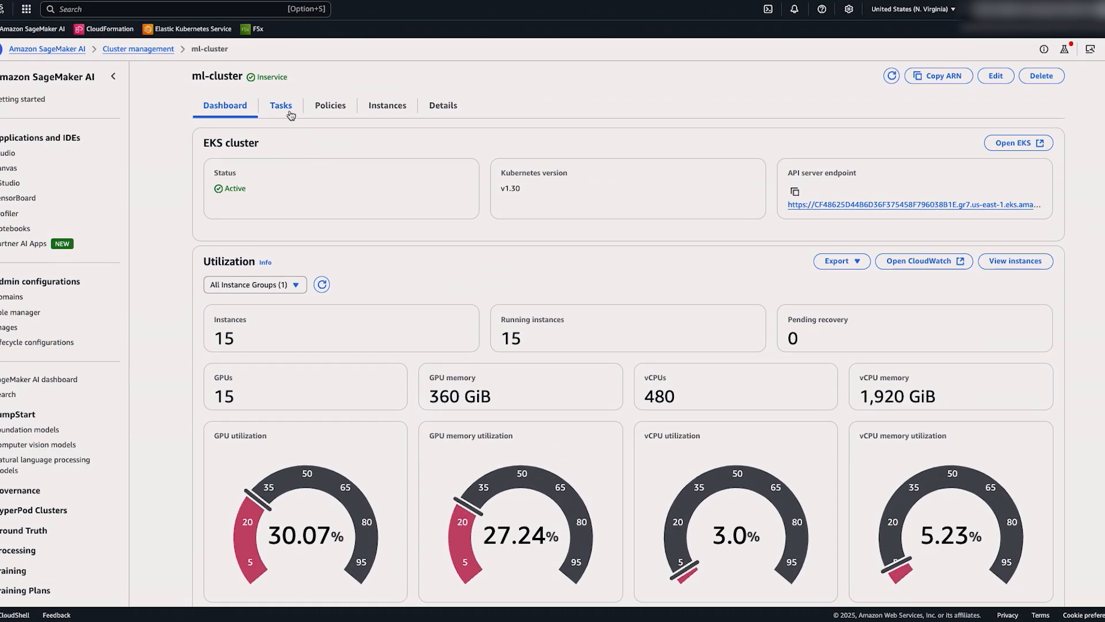
Show ml-cluster's Tasks list with the two submitted tasks.
left_click(280, 105)
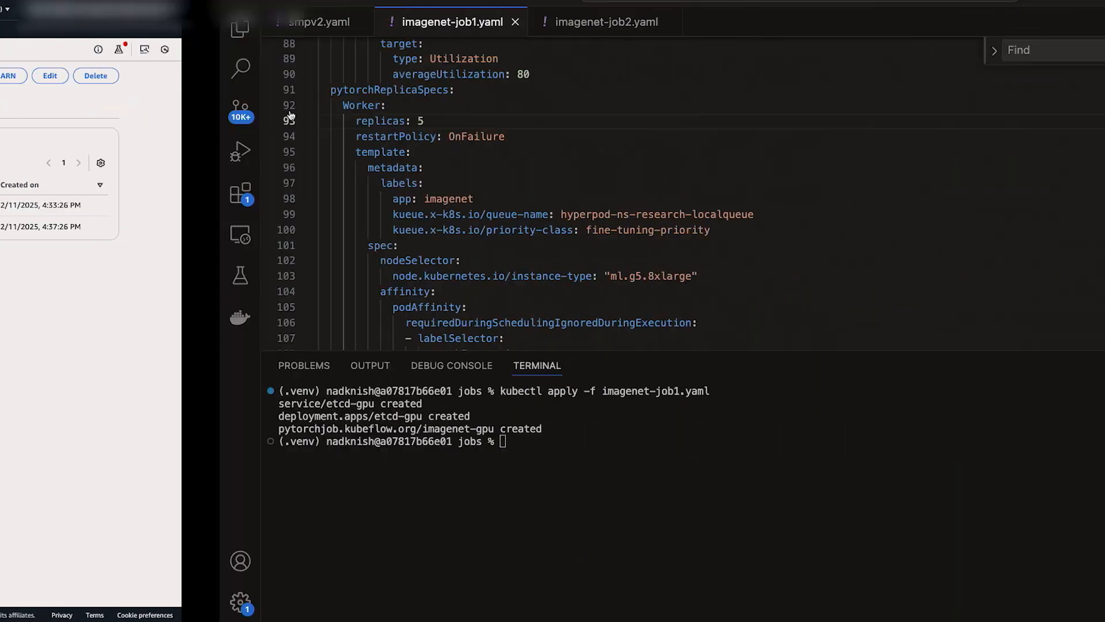
Review imagenet-job2.yaml's training-priority research job and kubectl apply it to the cluster.
left_click(608, 21)
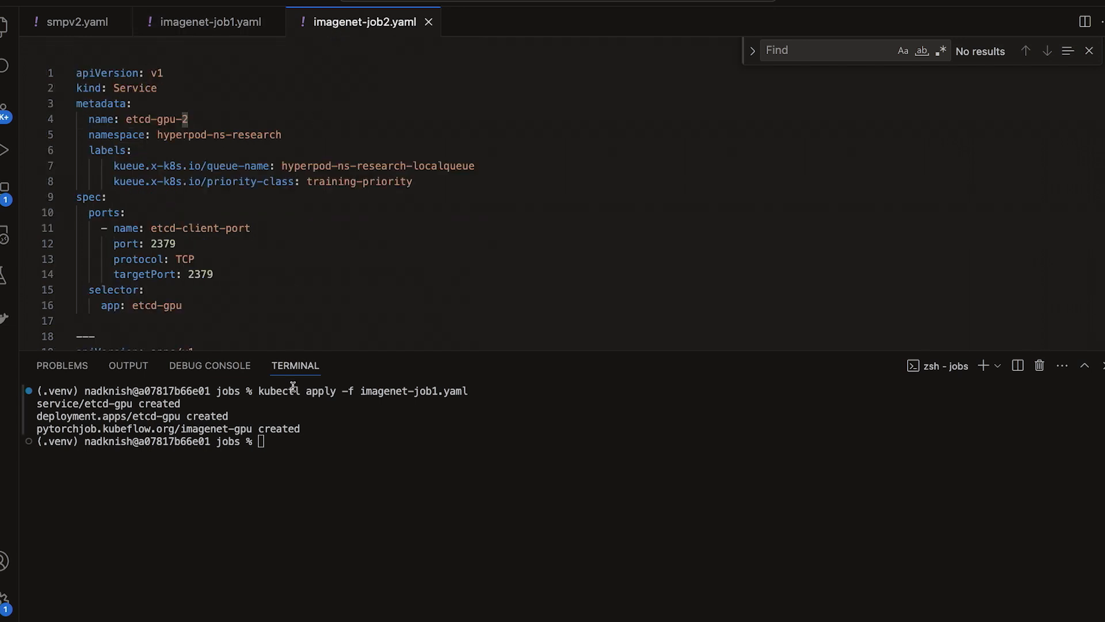
mouse_move(322, 385)
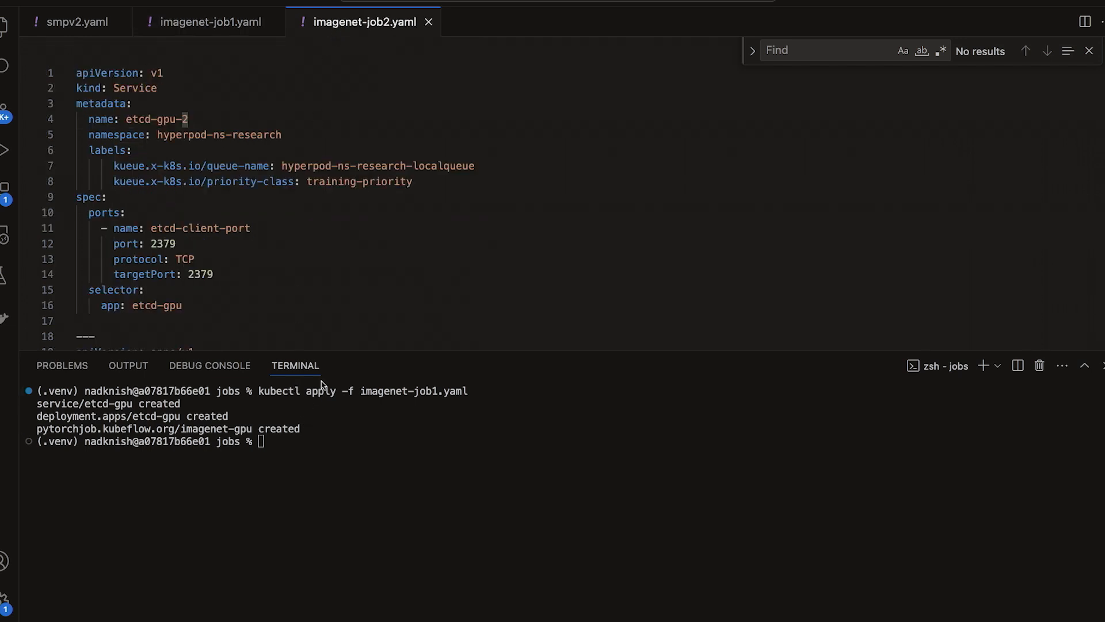
mouse_move(352, 190)
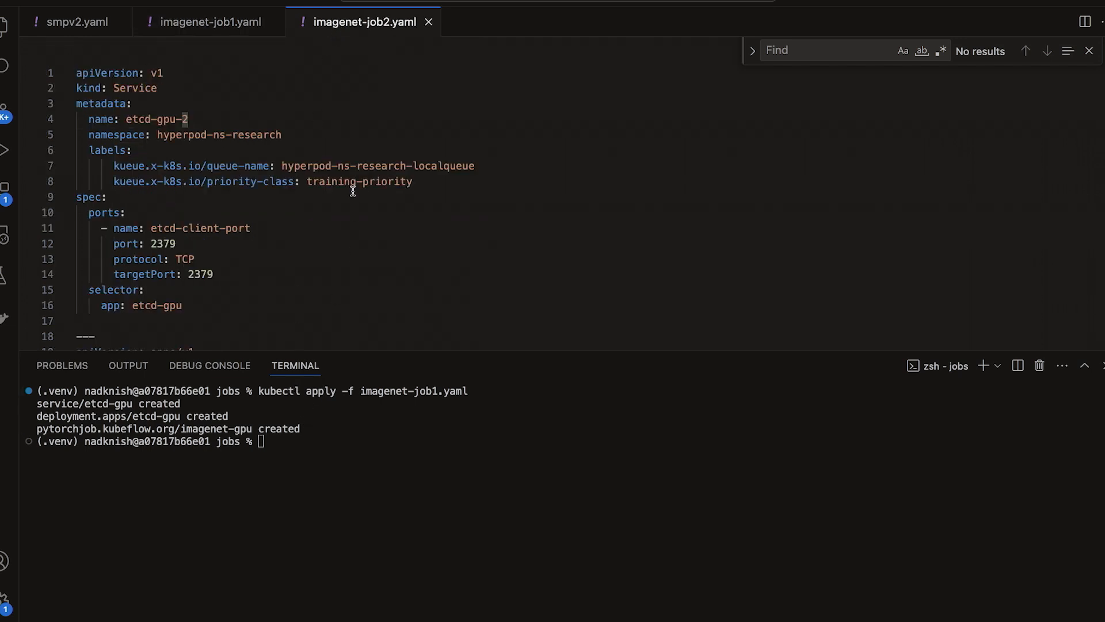
mouse_move(280, 532)
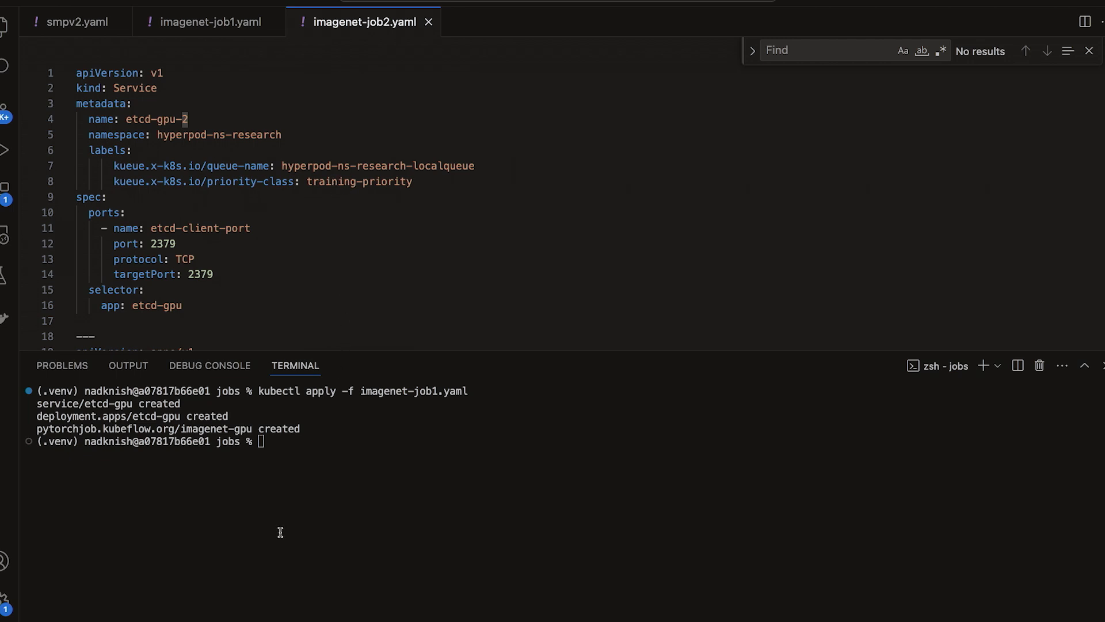
type("kubec")
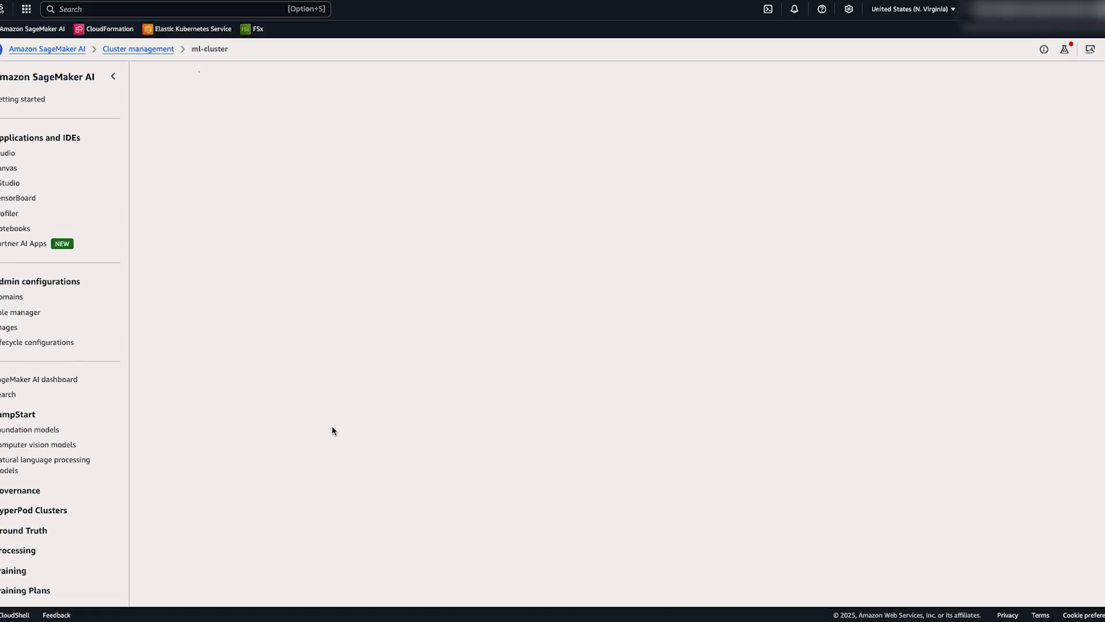
Confirm smpv2-llama2 and imagenet-gpu are suspended while imagenet-gpu-2 runs, then return to the Dashboard.
left_click(281, 104)
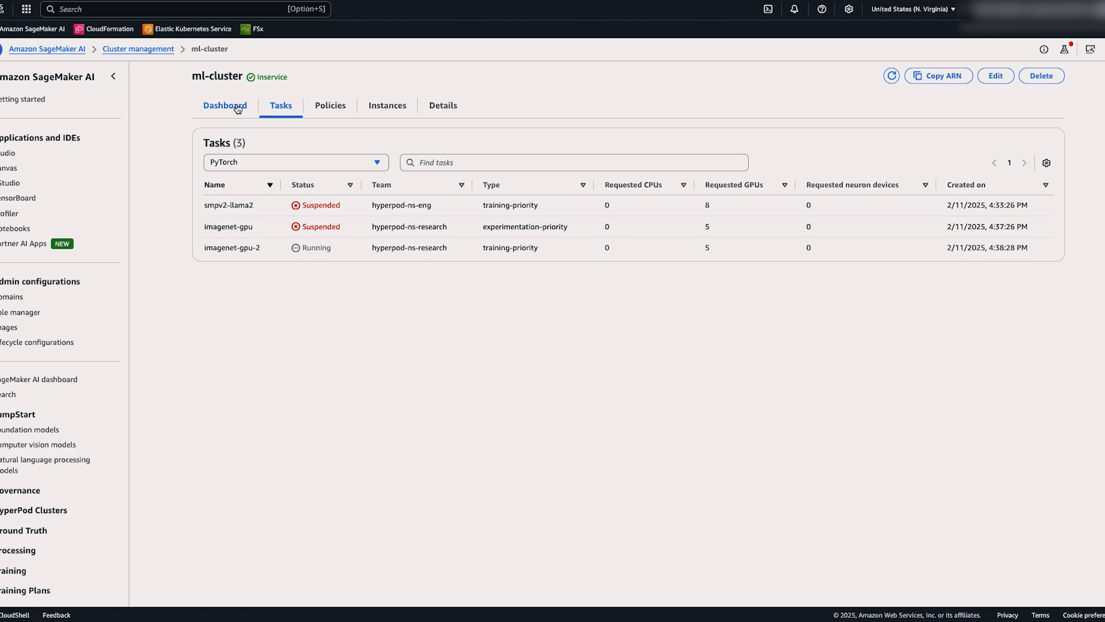
left_click(225, 105)
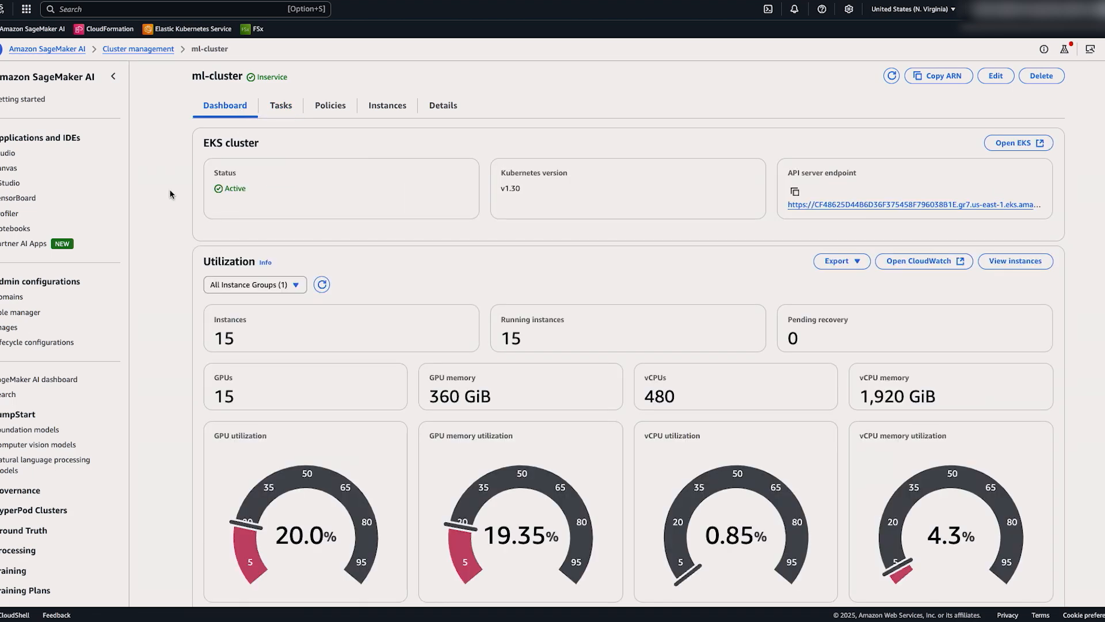
scroll("down", 3)
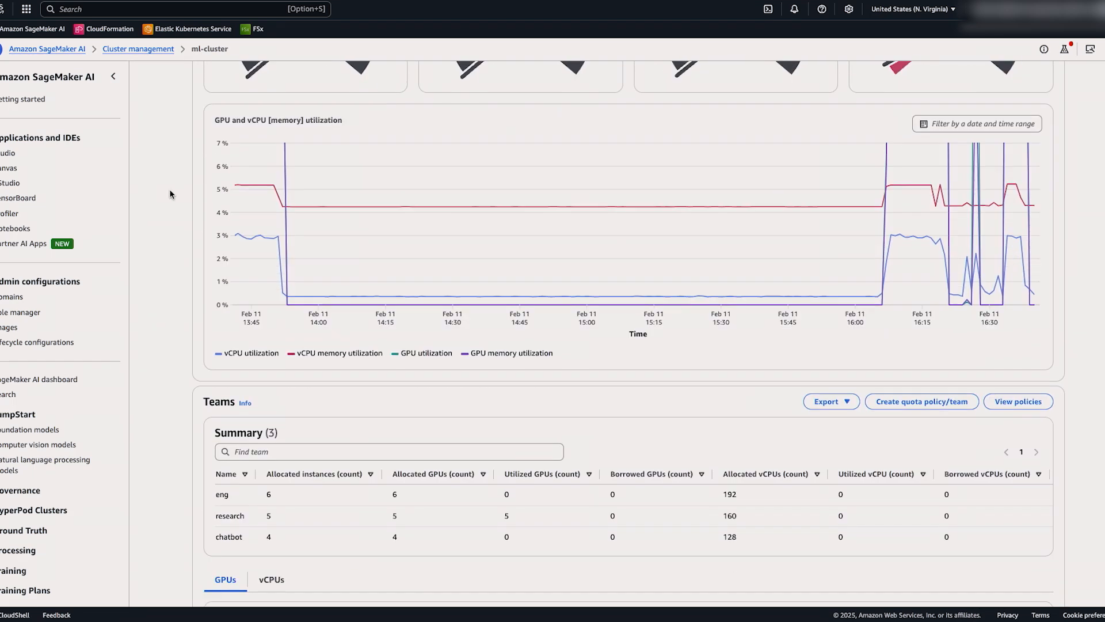
scroll("down", 3)
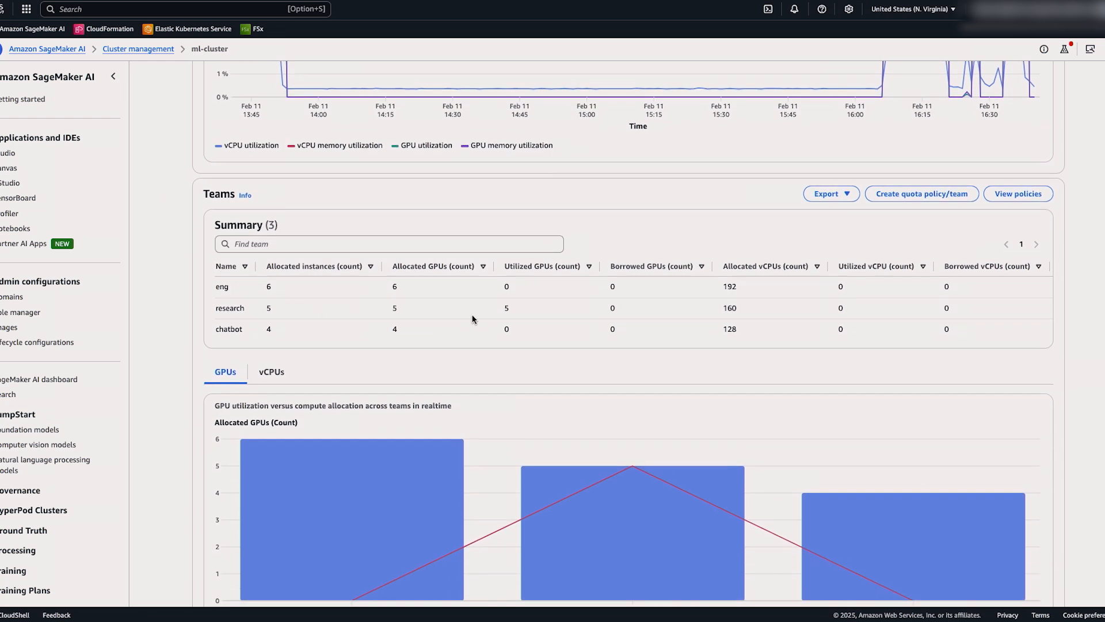
mouse_move(494, 319)
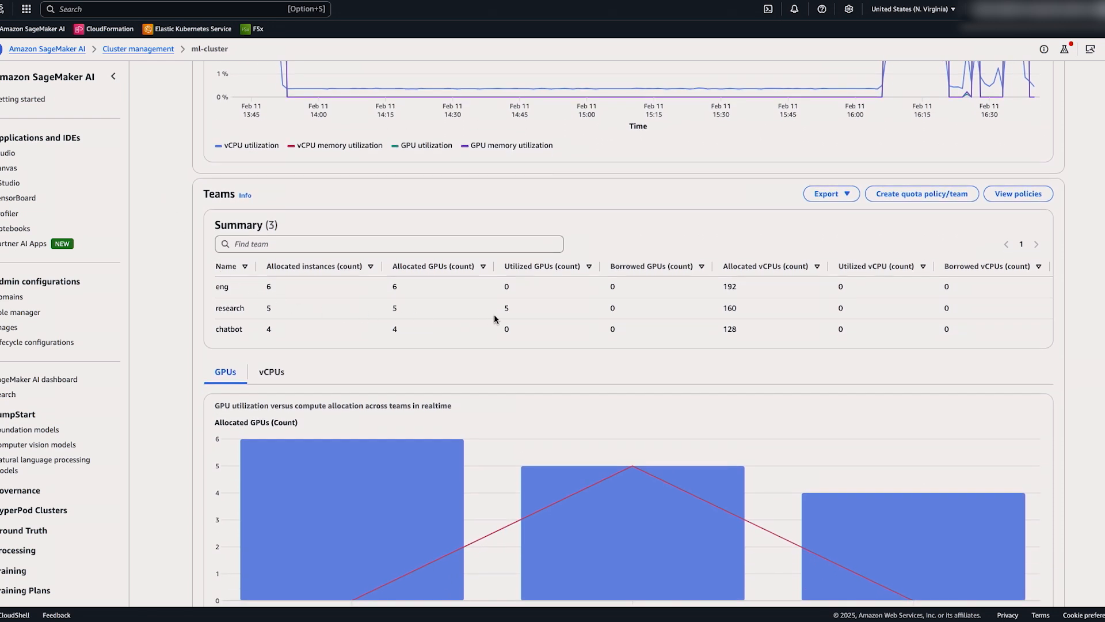
scroll("down", 3)
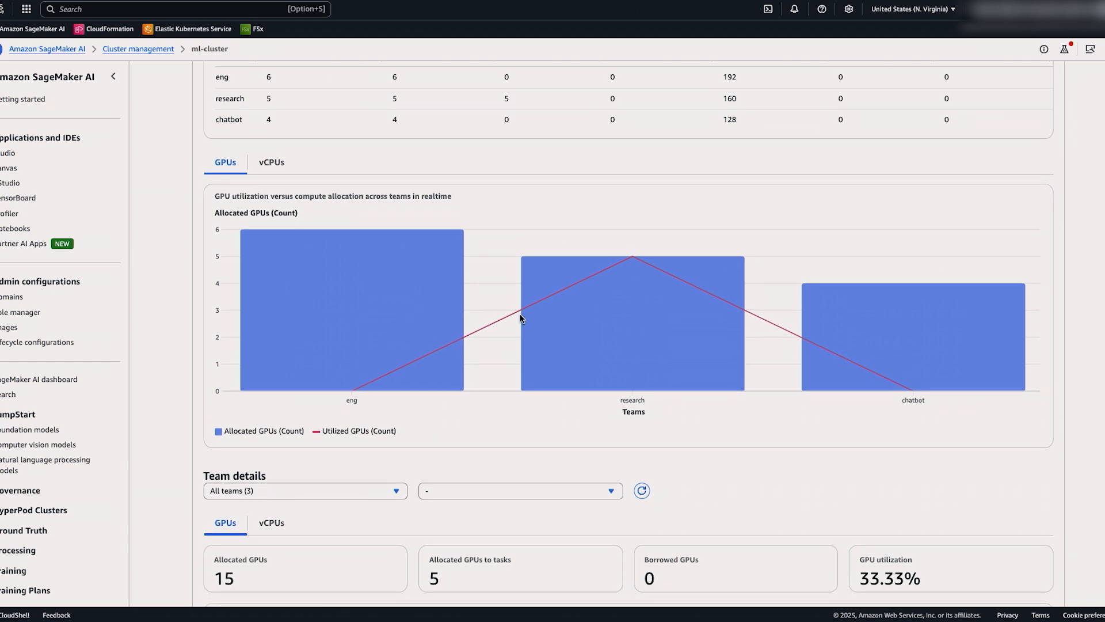
mouse_move(579, 324)
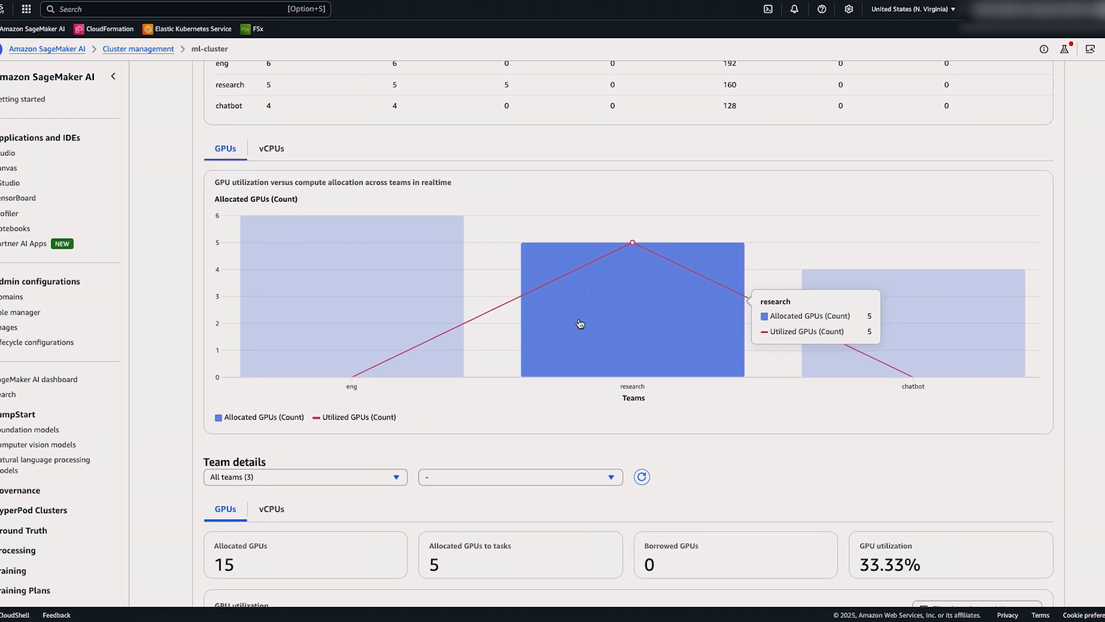
scroll("down", 3)
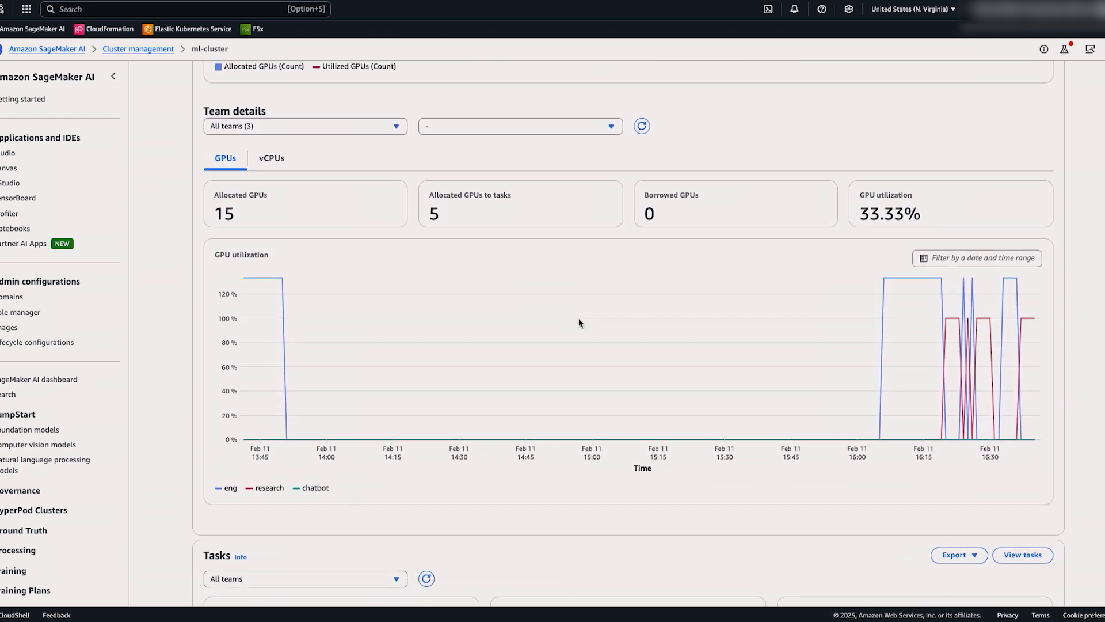
scroll("down", 3)
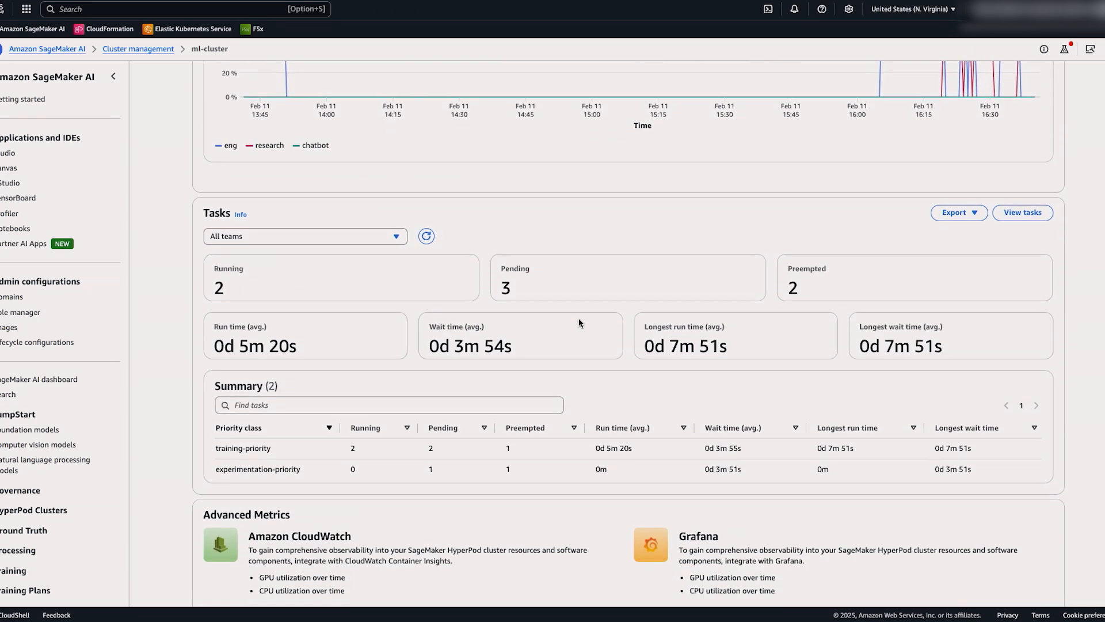